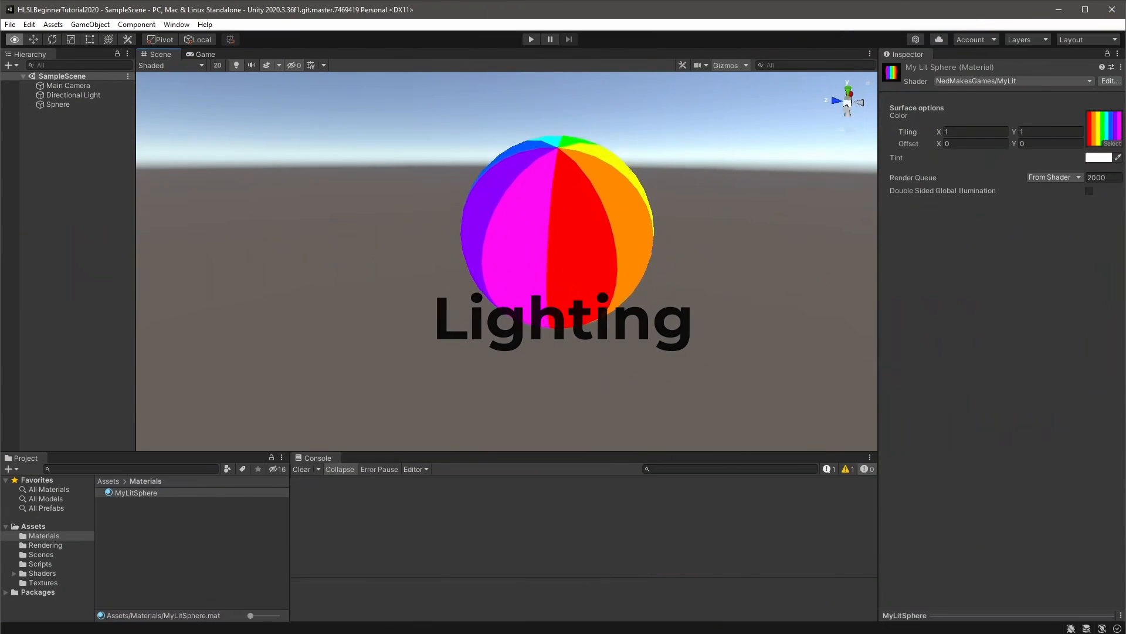
Set the MyLitSphere material's texture tiling X to 1.48 and the next field to 0.28.
{"action": "left_click", "coordinate": [847, 102]}
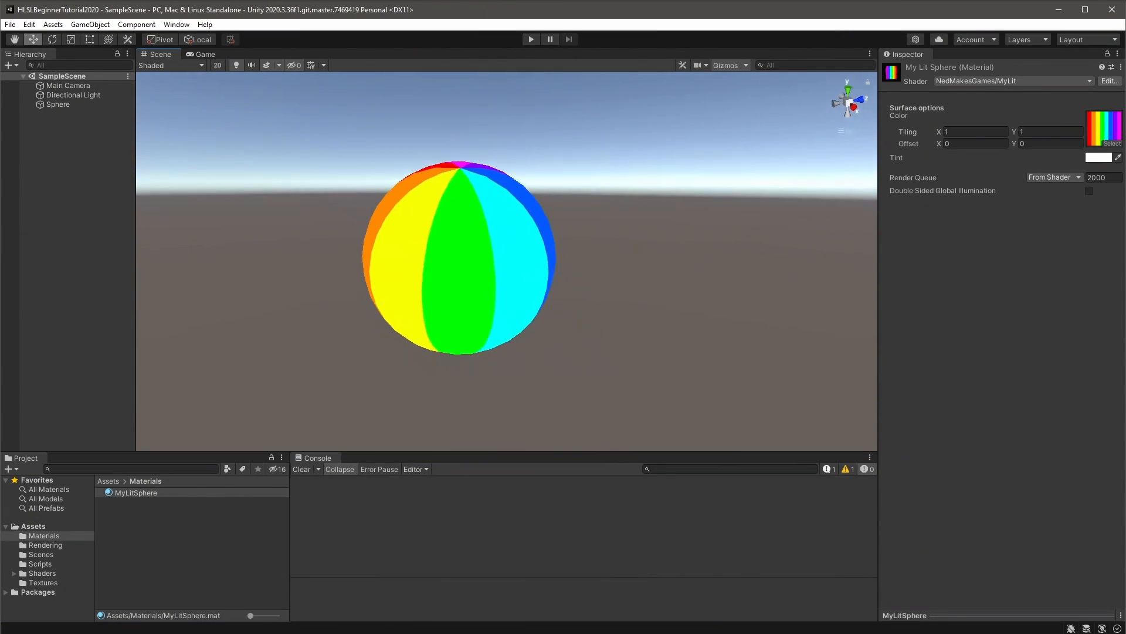
{"action": "type", "text": "1.48"}
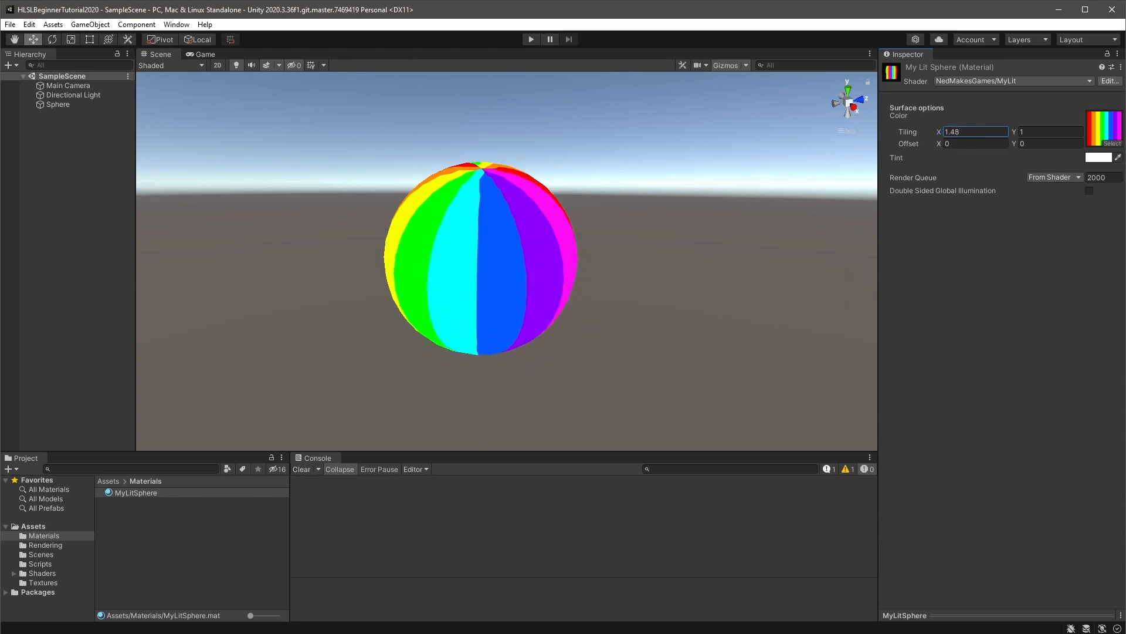
{"action": "type", "text": "0.28"}
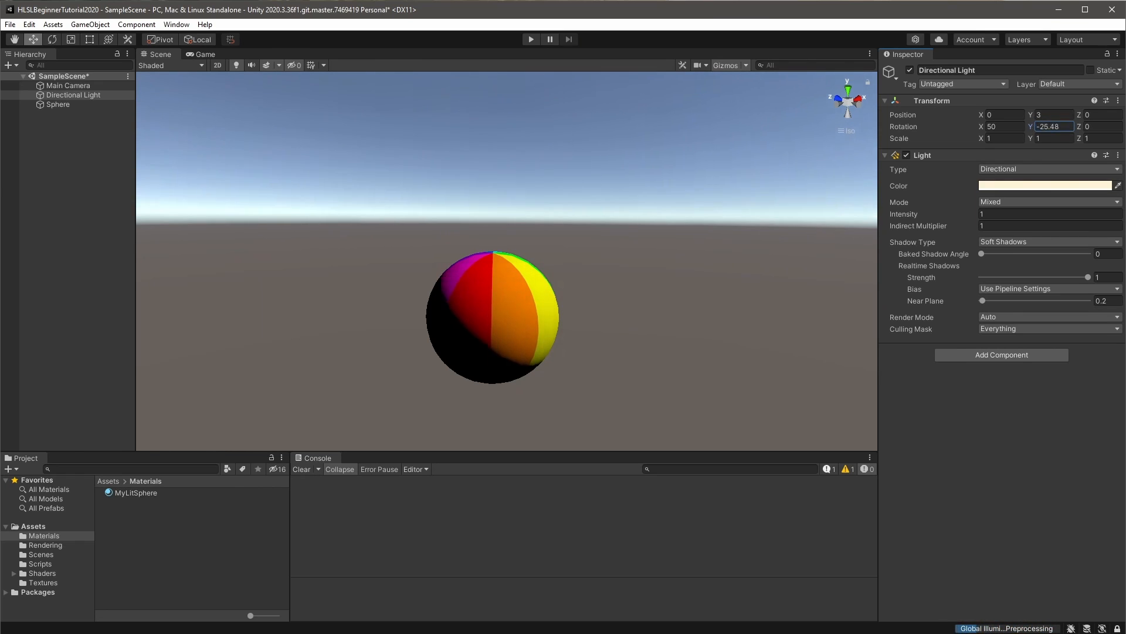
Enter 3 while setting up the DefaultLit URP Lit material for the sphere.
{"action": "type", "text": "3"}
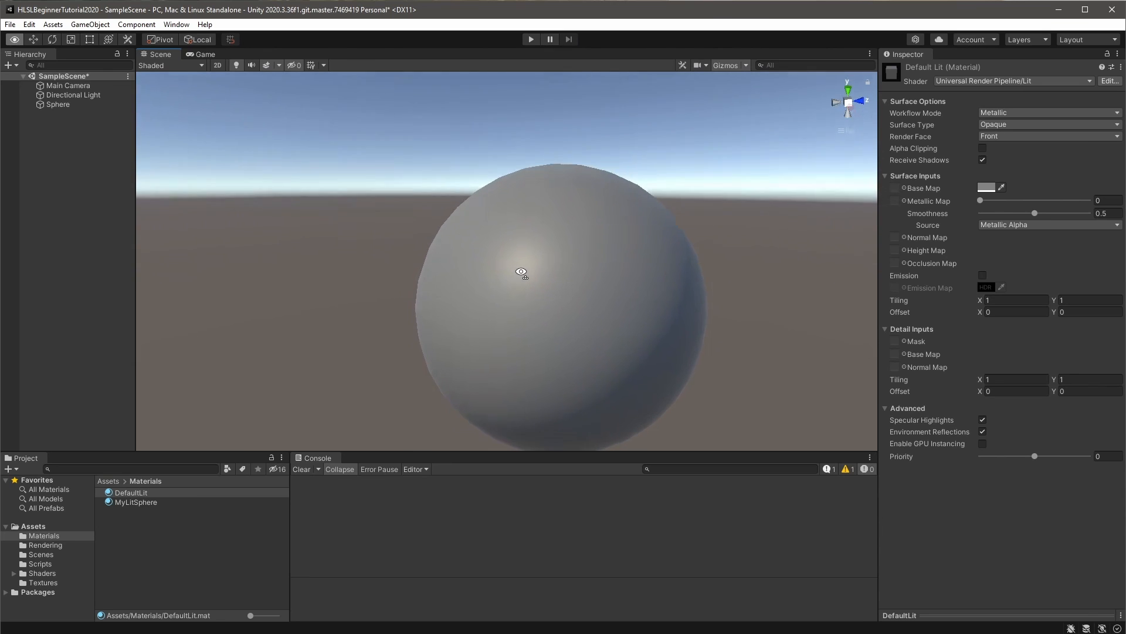
{"action": "left_click_drag", "start_coordinate": [521, 271], "coordinate": [747, 250]}
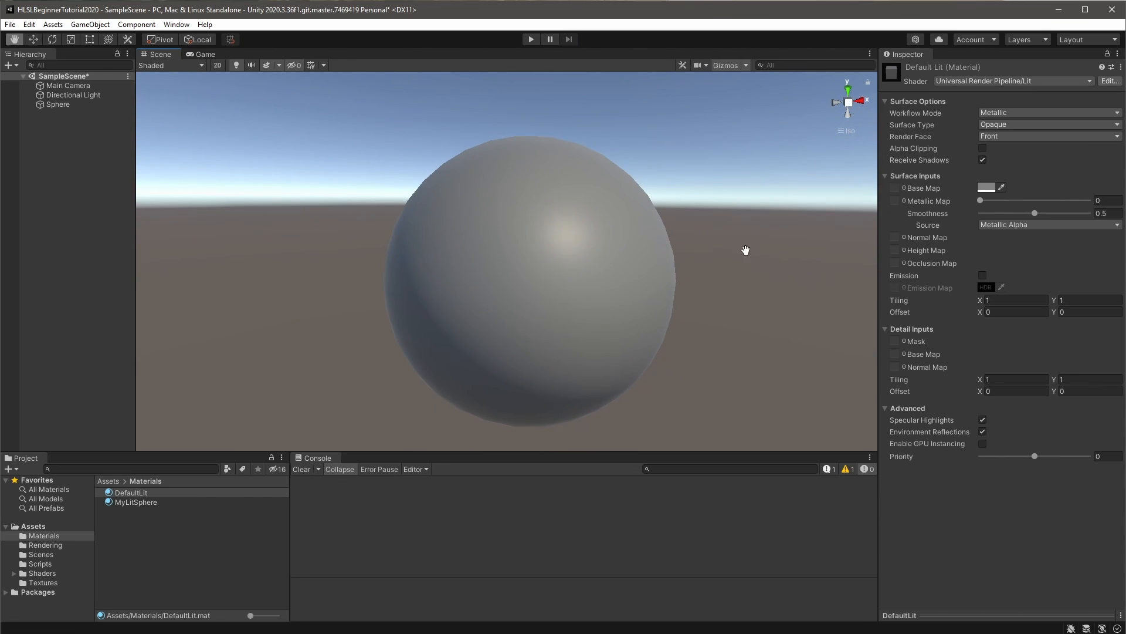
{"action": "left_click_drag", "start_coordinate": [746, 249], "coordinate": [821, 177]}
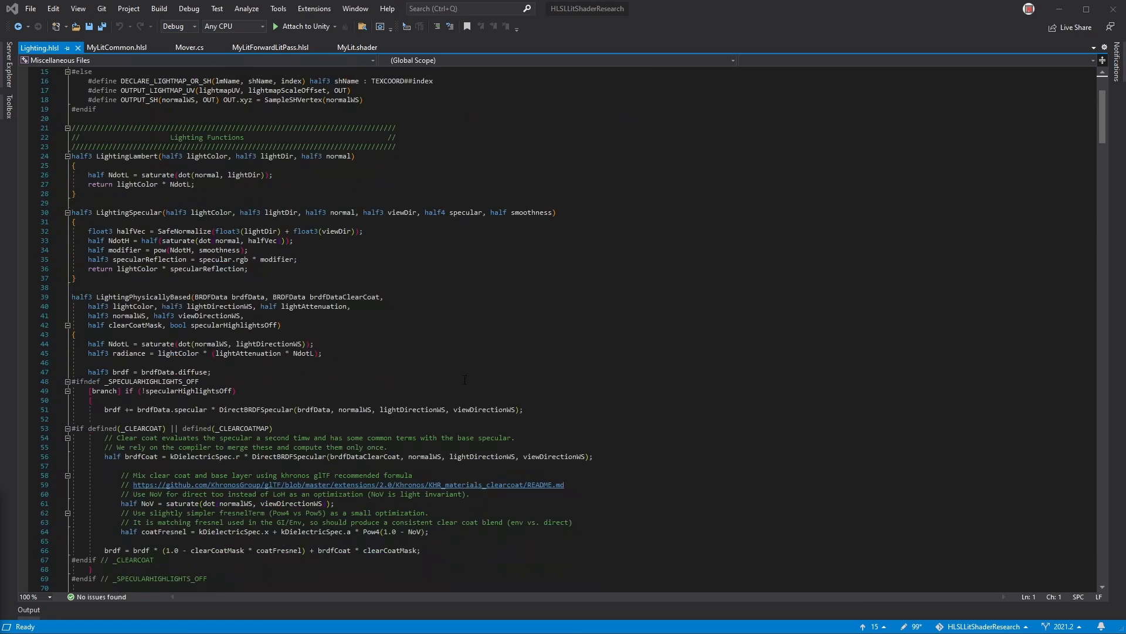
{"action": "scroll", "scroll_direction": "down", "scroll_amount": 3}
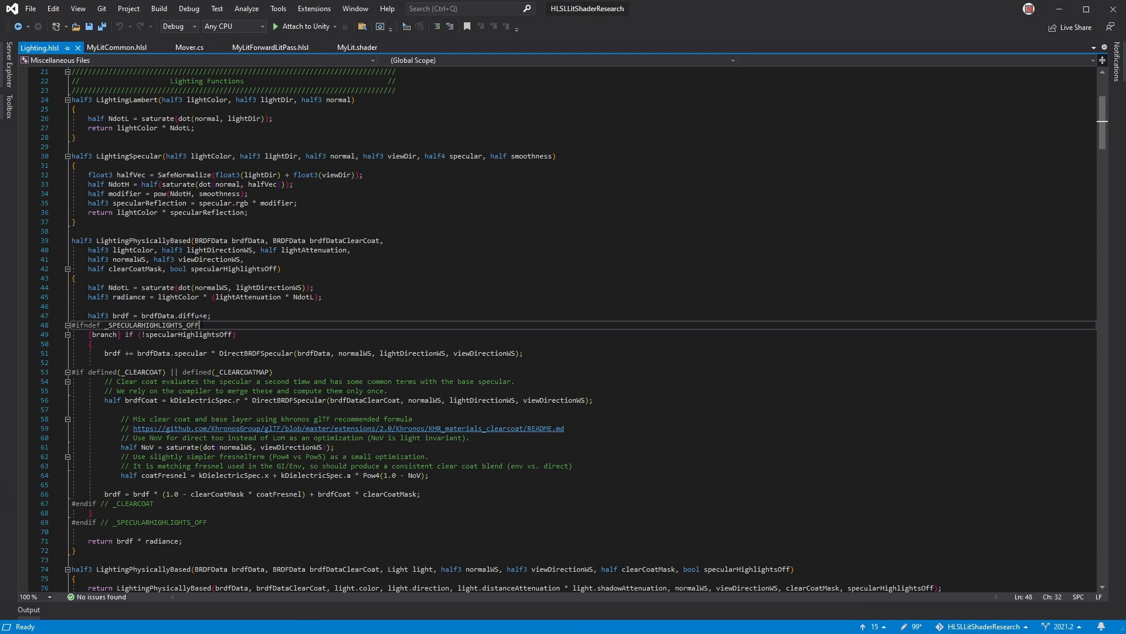
{"action": "double_click", "coordinate": [151, 325]}
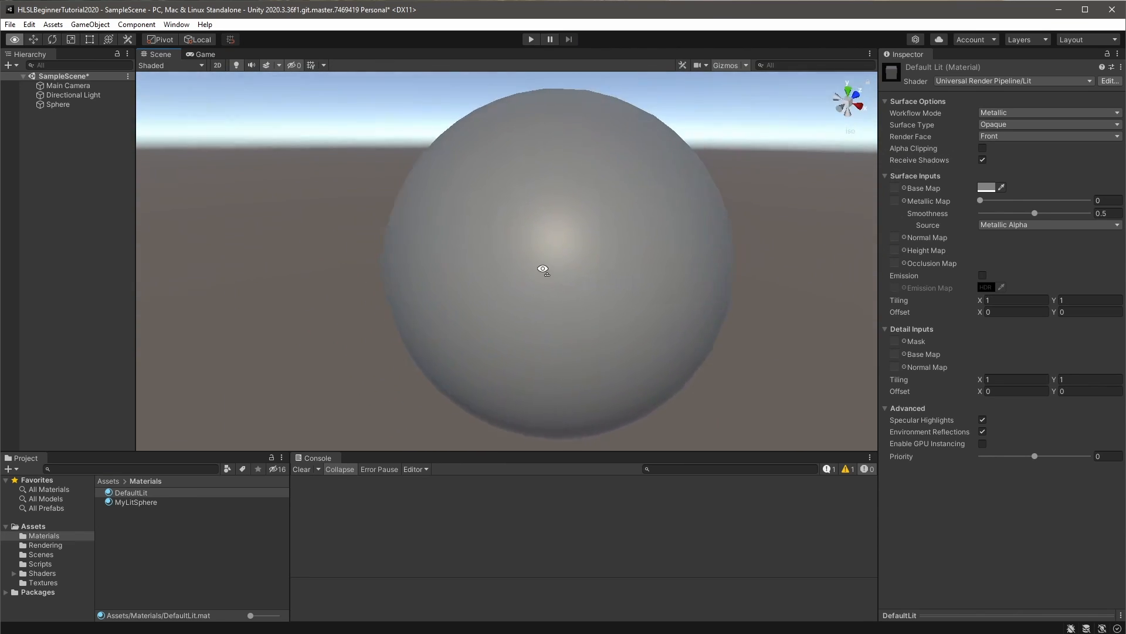
Orbit around the grey sphere to study its shading.
{"action": "left_click_drag", "start_coordinate": [544, 270], "coordinate": [204, 229]}
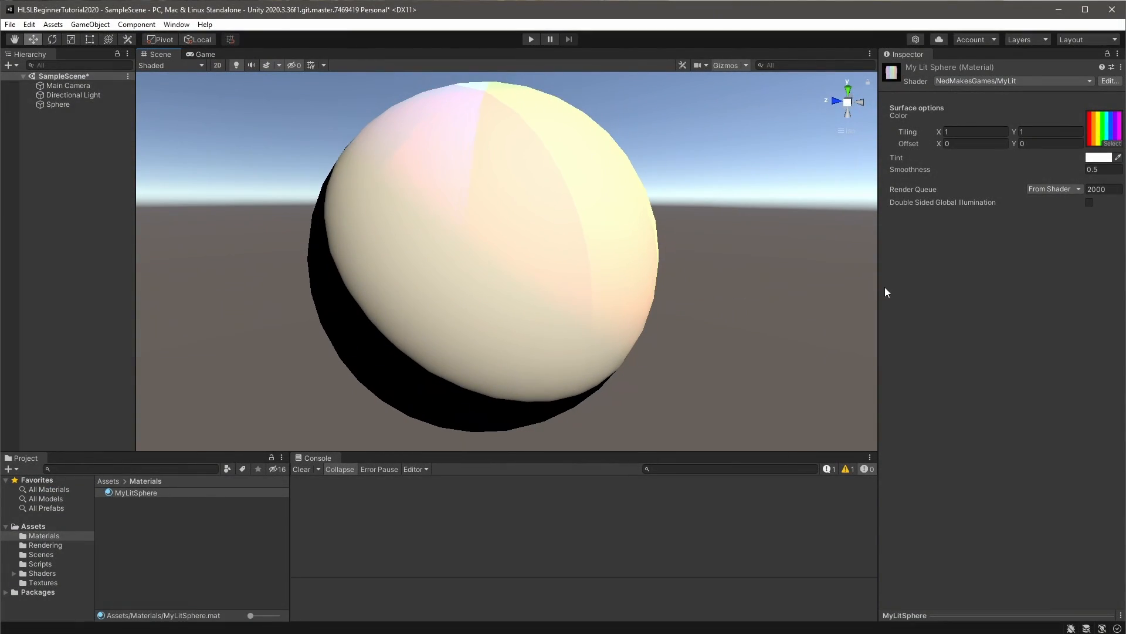
Set the MyLitSphere smoothness to 18.73, then scrub the Smoothness label to tweak the highlight.
{"action": "type", "text": "18.73"}
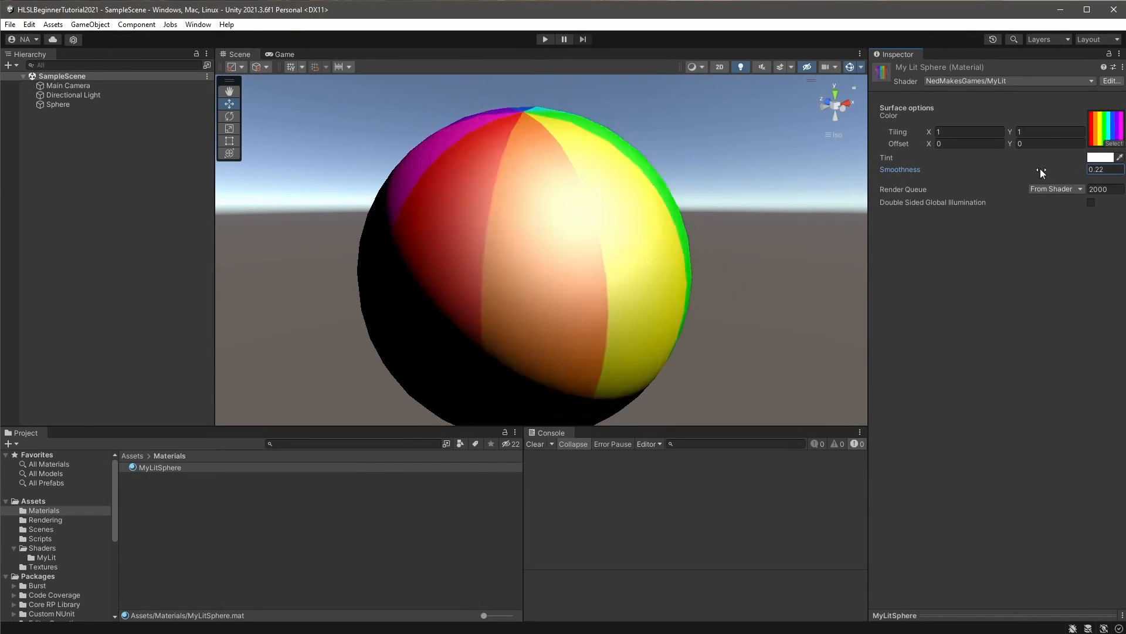
{"action": "left_click_drag", "start_coordinate": [1035, 169], "coordinate": [1049, 169]}
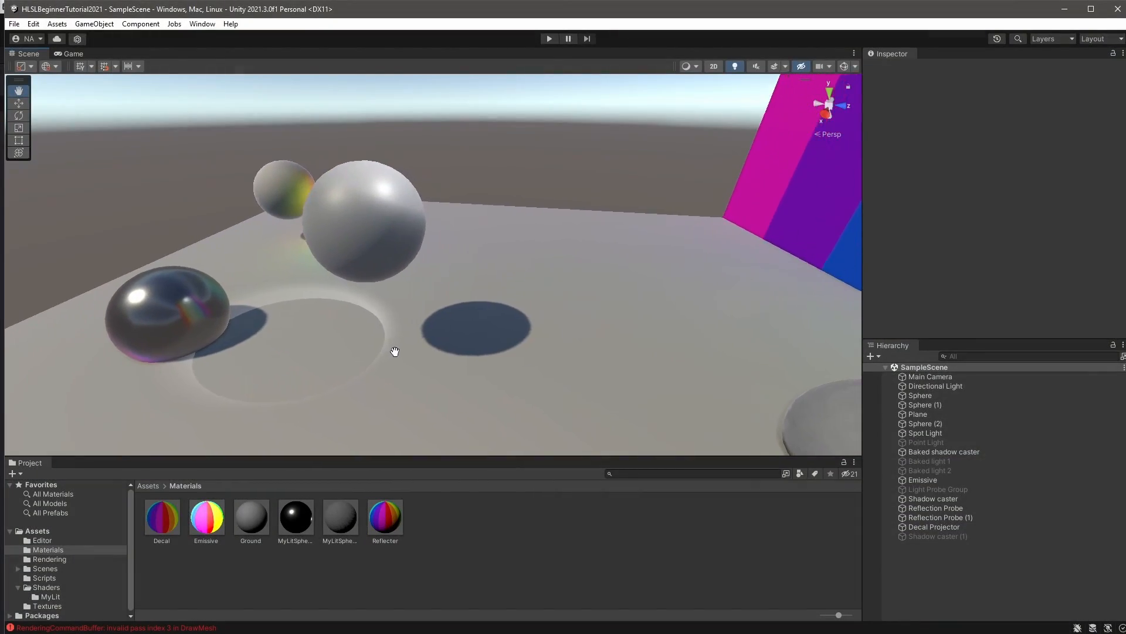
Look around the demo scene of shadowed spheres.
{"action": "left_click_drag", "start_coordinate": [394, 351], "coordinate": [317, 350]}
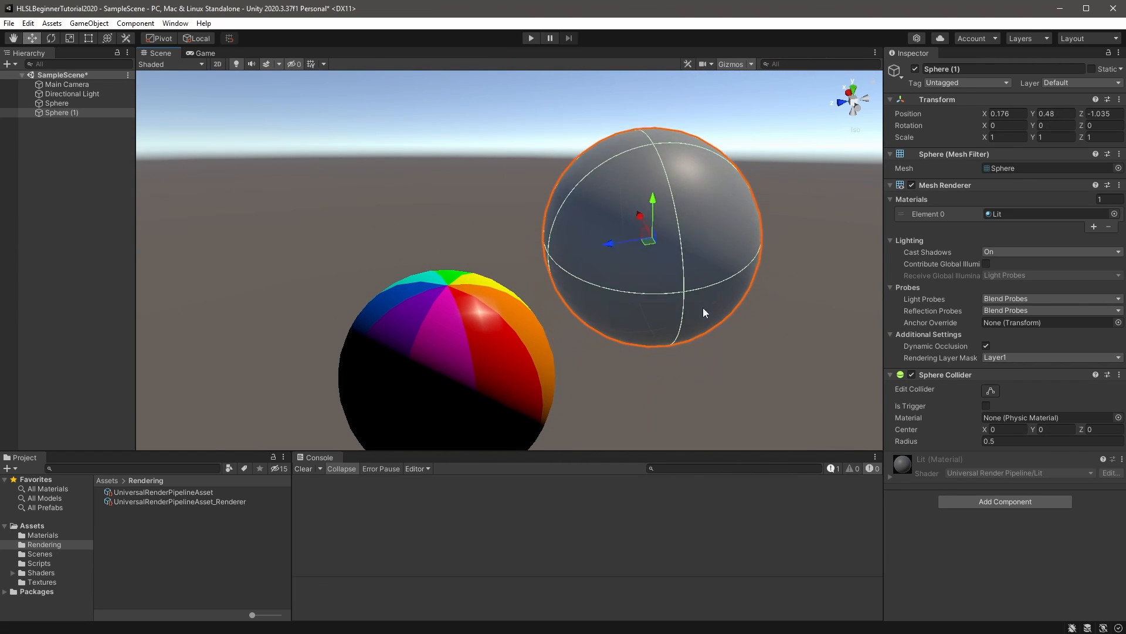
{"action": "left_click", "coordinate": [55, 104]}
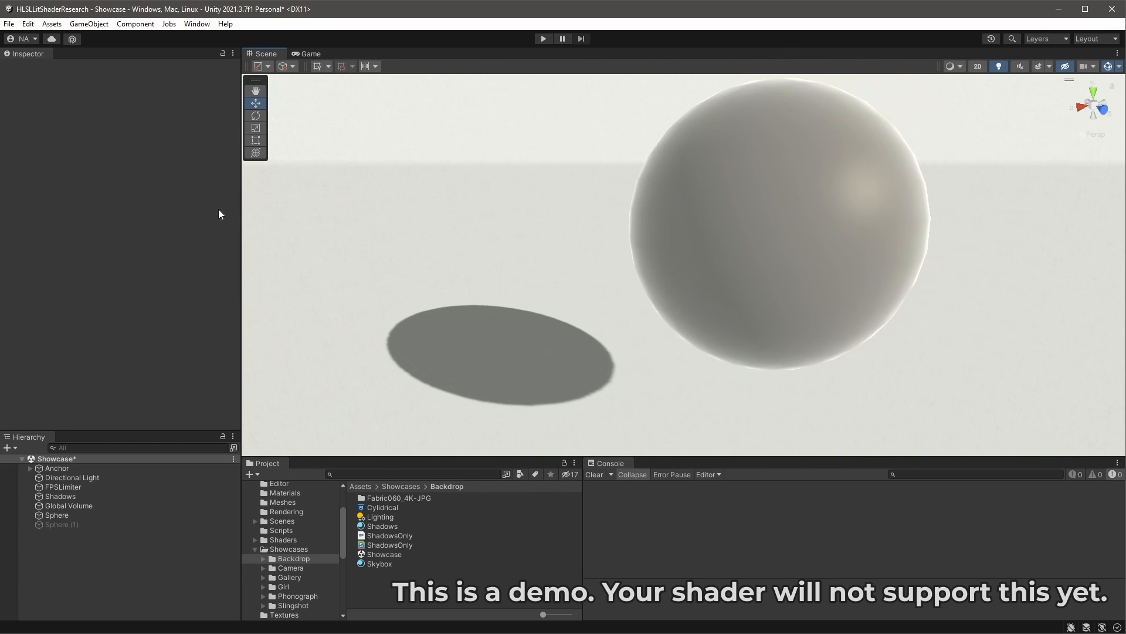
Select the Skybox material and set its AboveTint colour to a deep blue.
{"action": "left_click", "coordinate": [72, 478]}
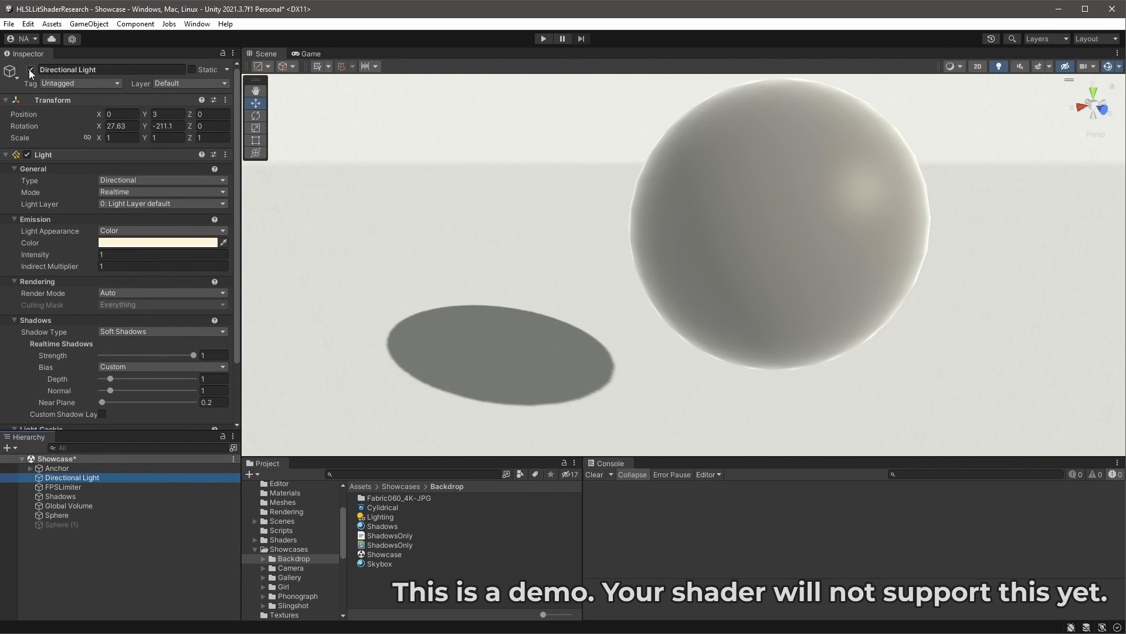
{"action": "left_click", "coordinate": [379, 563]}
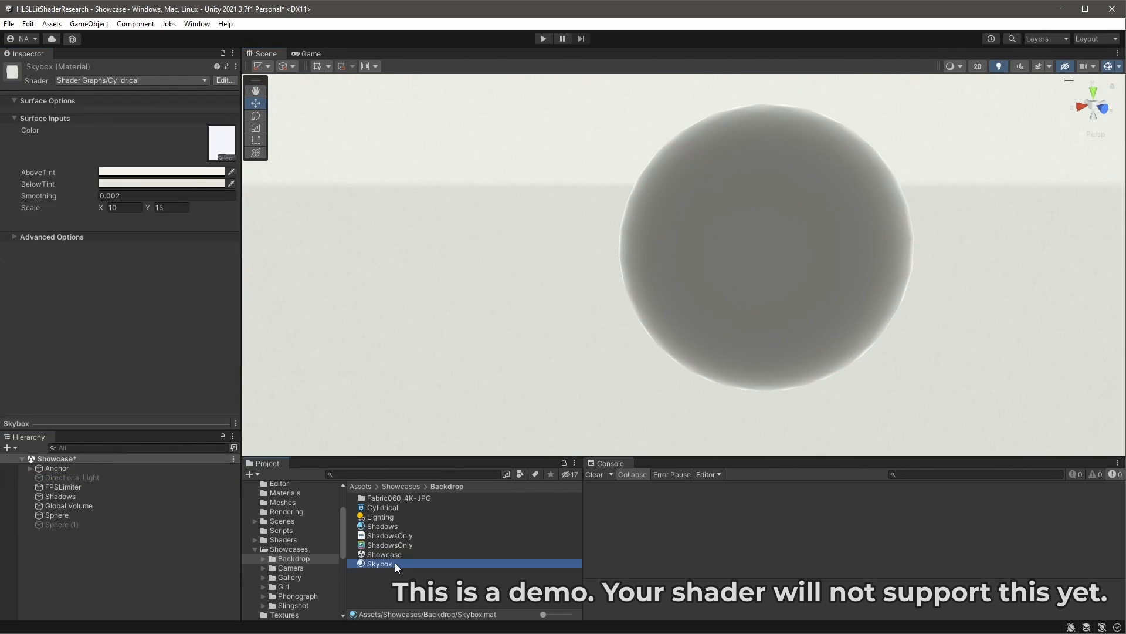
{"action": "left_click", "coordinate": [221, 142]}
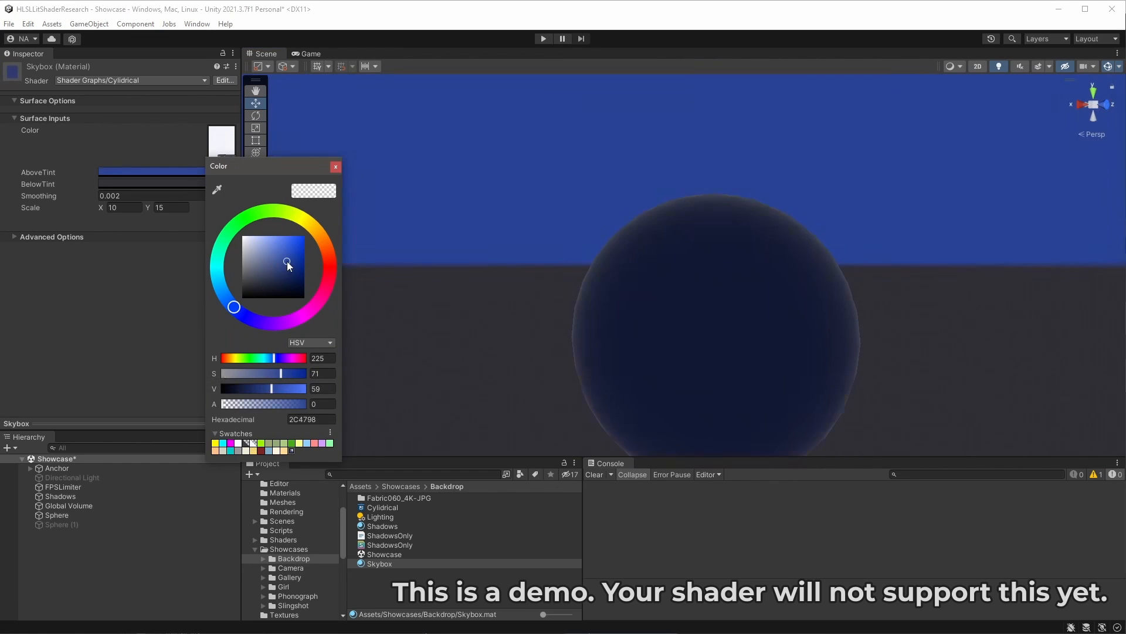
{"action": "left_click_drag", "start_coordinate": [288, 263], "coordinate": [291, 287]}
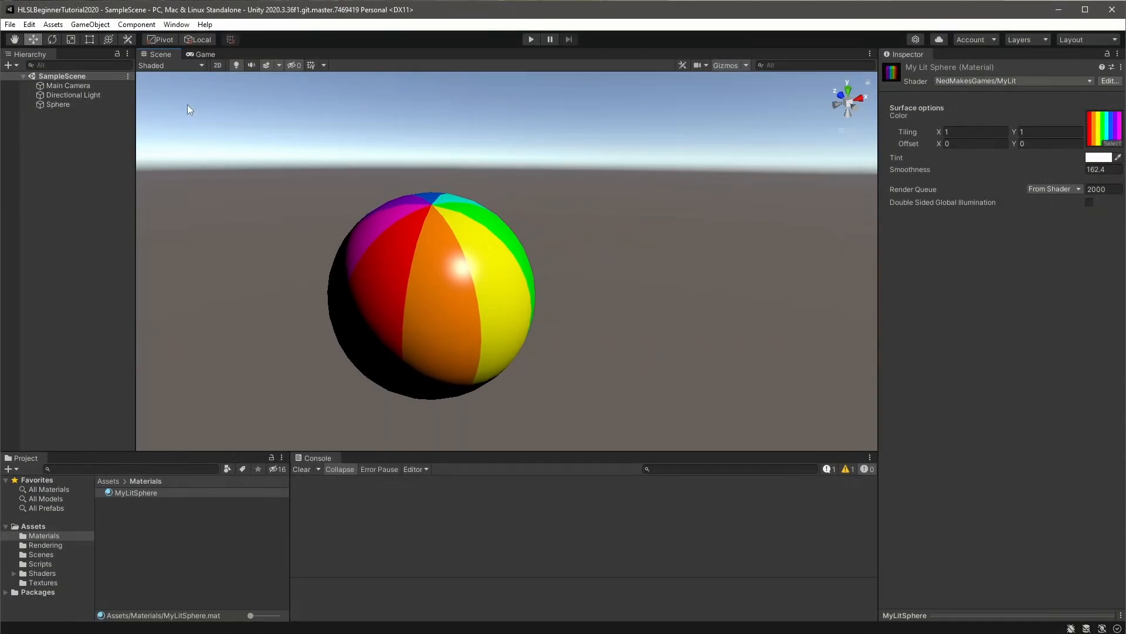
Create a new Sphere from the GameObject 3D Object menu.
{"action": "left_click", "coordinate": [90, 23]}
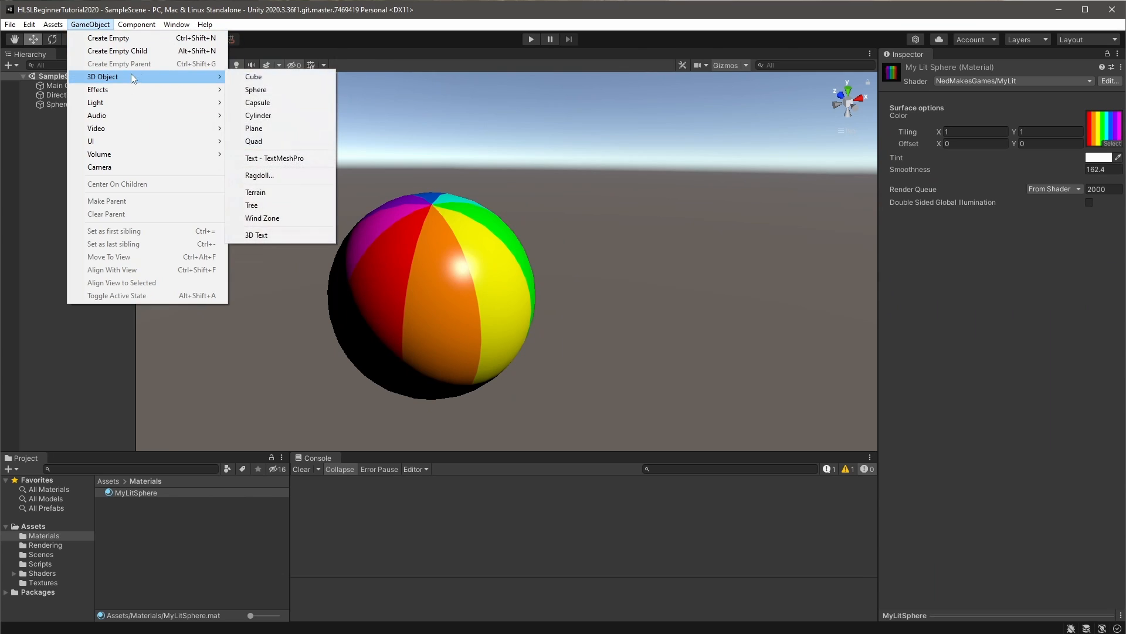
{"action": "left_click", "coordinate": [256, 89]}
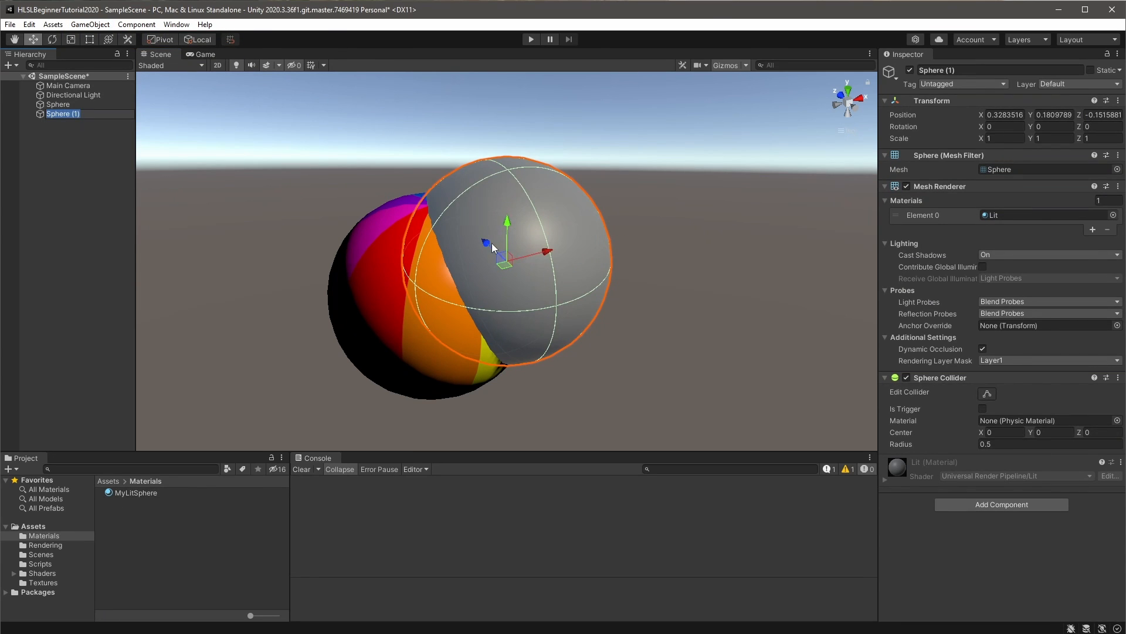
Move the grey sphere up and right of the striped sphere so it shades it.
{"action": "left_click_drag", "start_coordinate": [507, 250], "coordinate": [712, 234]}
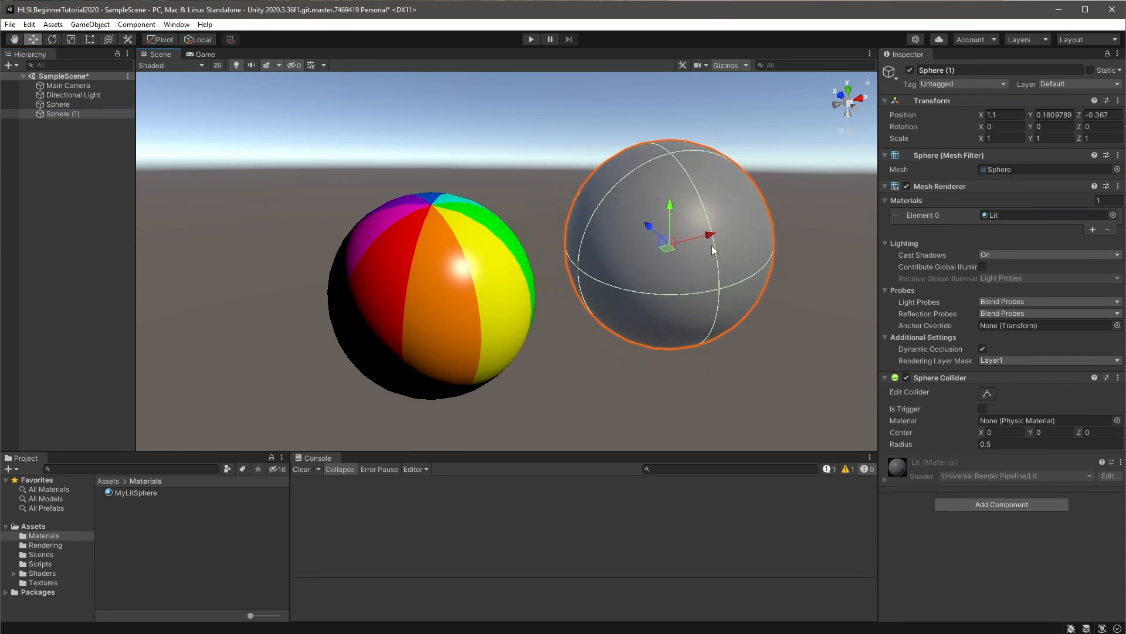
{"action": "left_click_drag", "start_coordinate": [669, 204], "coordinate": [686, 152]}
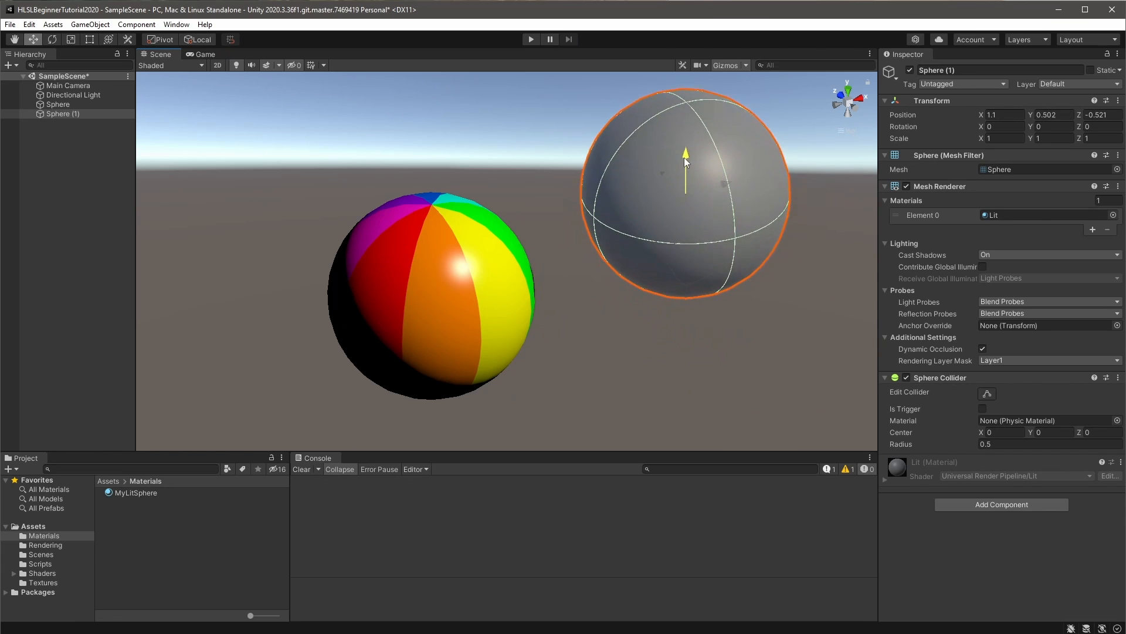
{"action": "left_click_drag", "start_coordinate": [685, 153], "coordinate": [664, 196]}
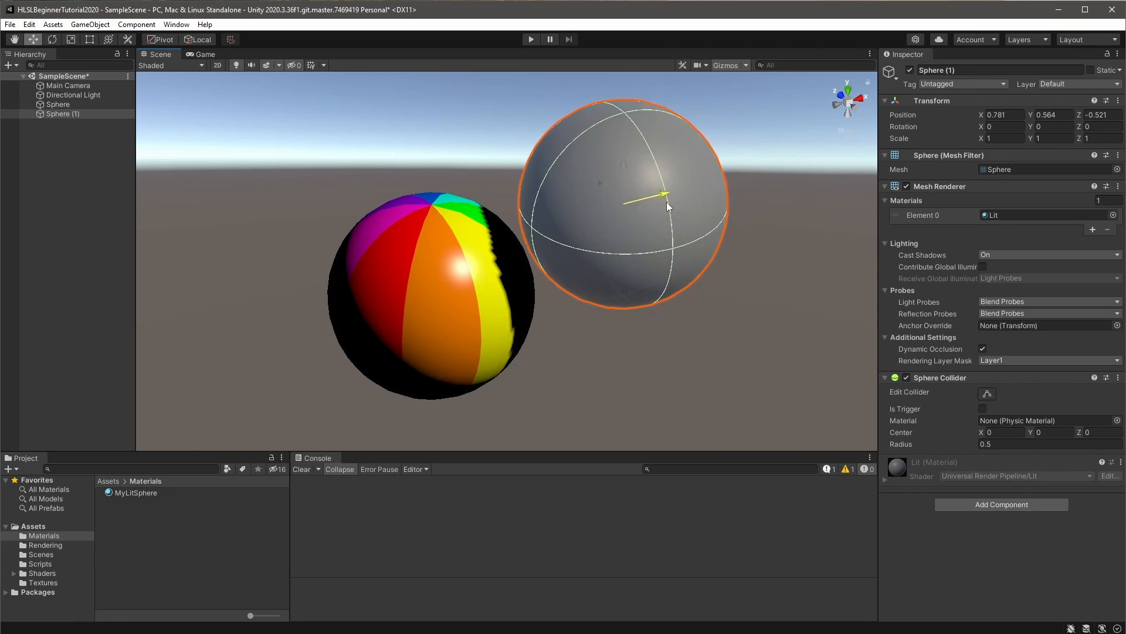
{"action": "left_click_drag", "start_coordinate": [661, 194], "coordinate": [643, 233]}
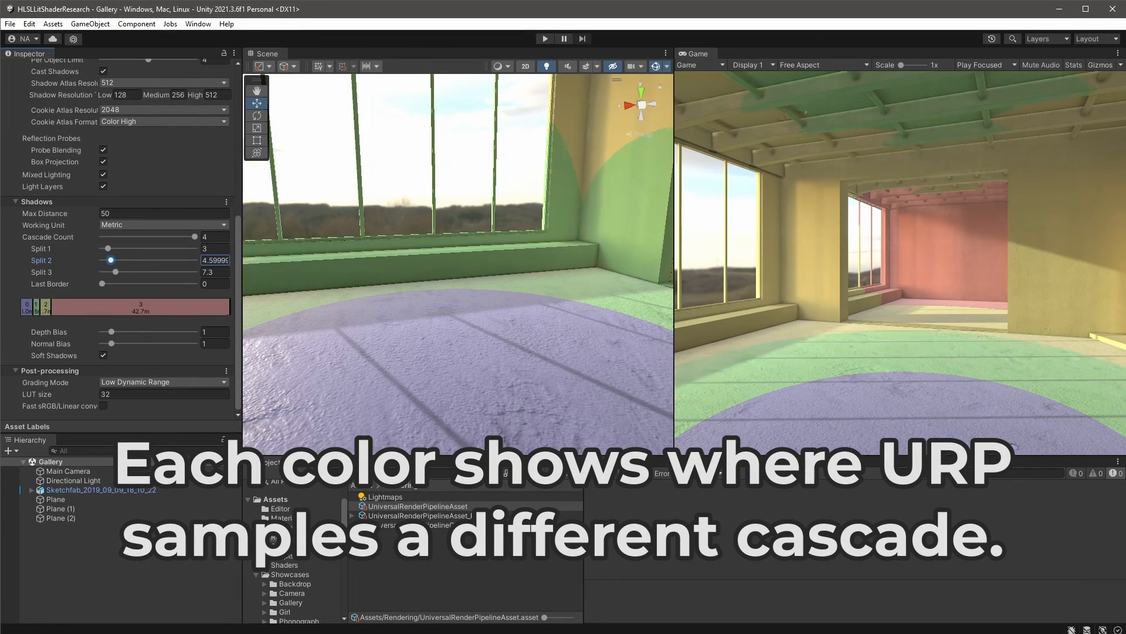
Adjust the Split 2 slider setting where the second shadow cascade begins.
{"action": "left_click_drag", "start_coordinate": [108, 248], "coordinate": [108, 248]}
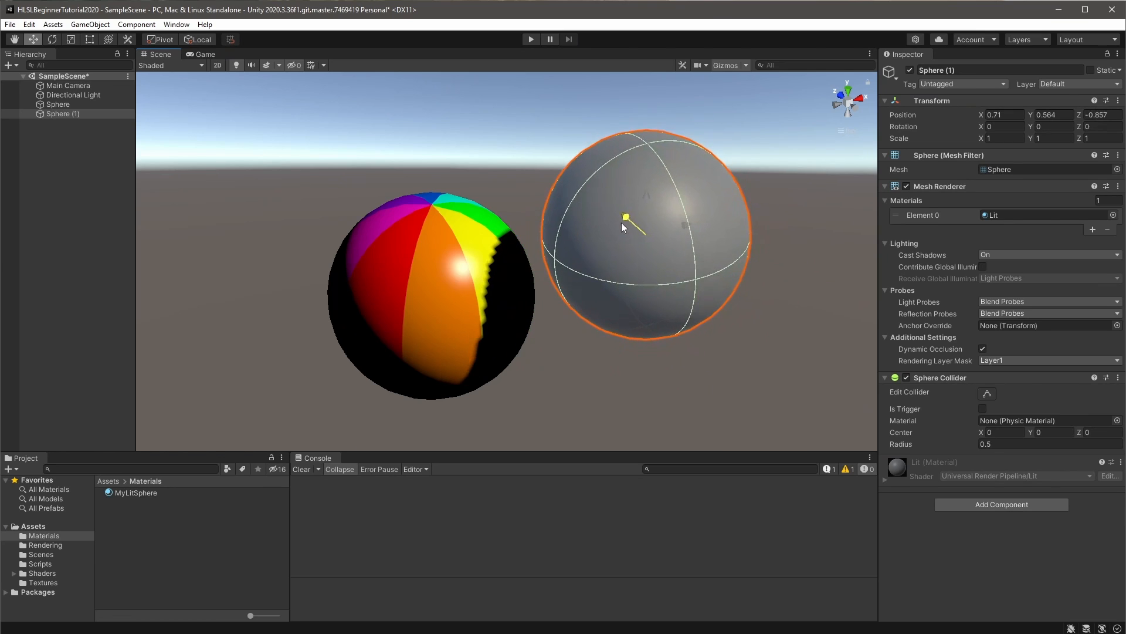
Bring the view closer to the striped sphere.
{"action": "left_click_drag", "start_coordinate": [626, 217], "coordinate": [645, 108]}
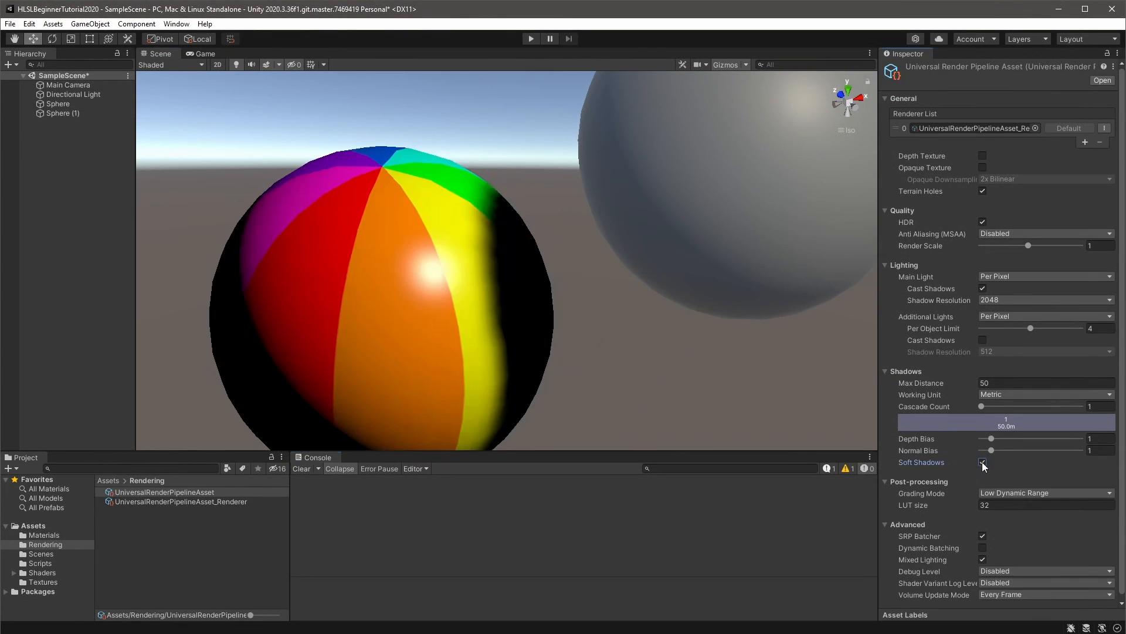
Enable Soft Shadows in the URP asset's Shadows section.
{"action": "left_click", "coordinate": [984, 462]}
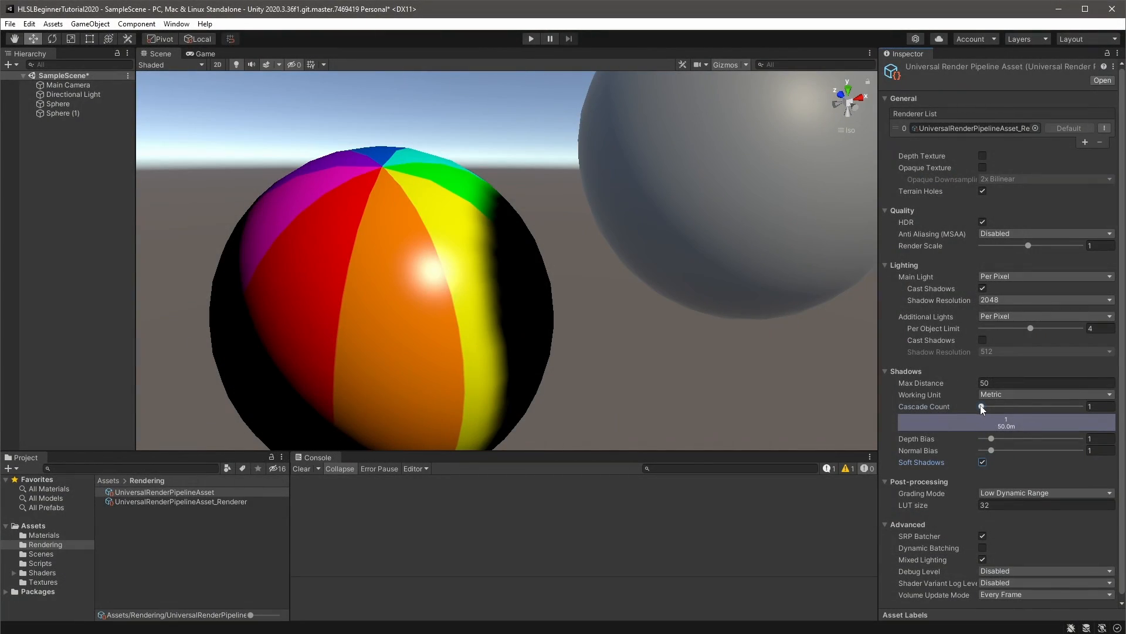
Raise the URP asset's shadow Cascade Count to 4 and check the sharper sphere shadow.
{"action": "left_click_drag", "start_coordinate": [983, 406], "coordinate": [1047, 406]}
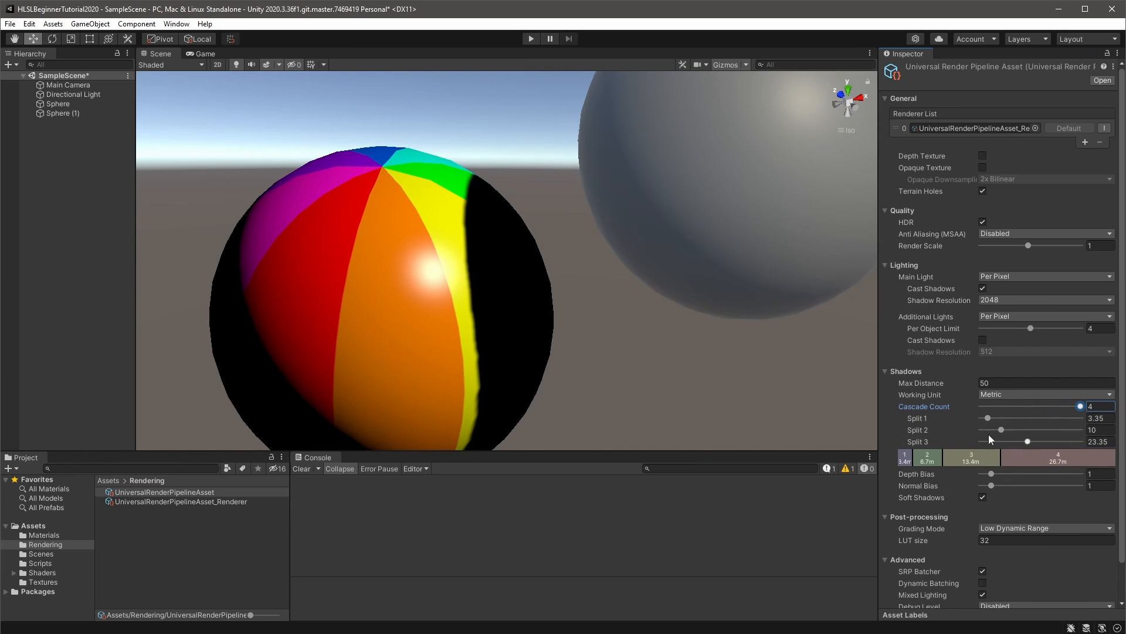
{"action": "scroll", "scroll_direction": "down", "scroll_amount": 3}
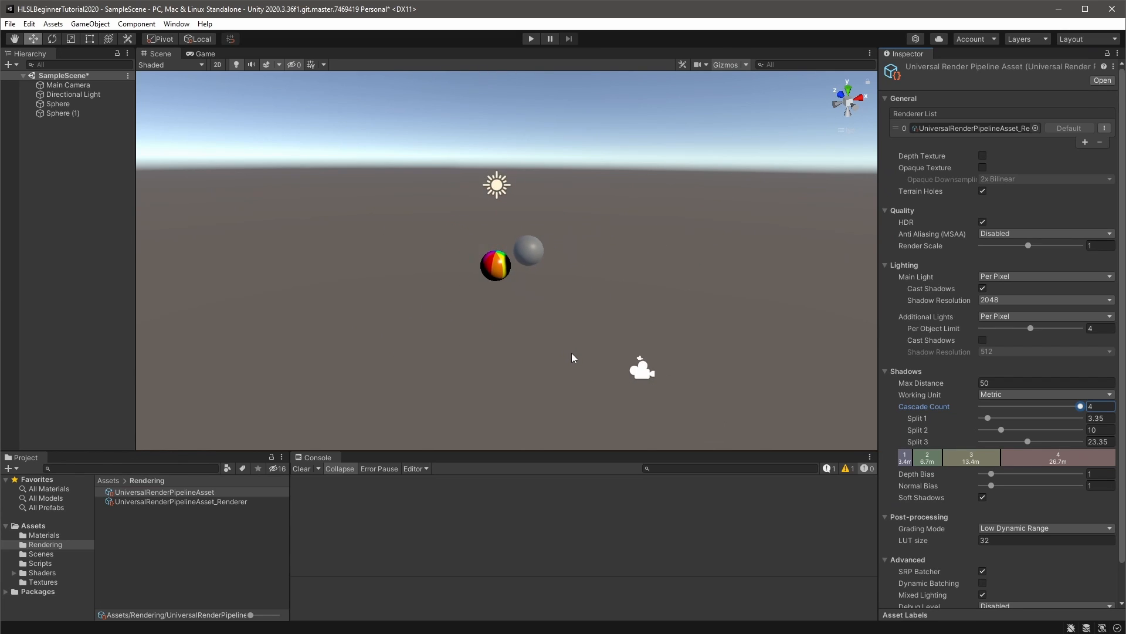
{"action": "scroll", "scroll_direction": "down", "scroll_amount": 3}
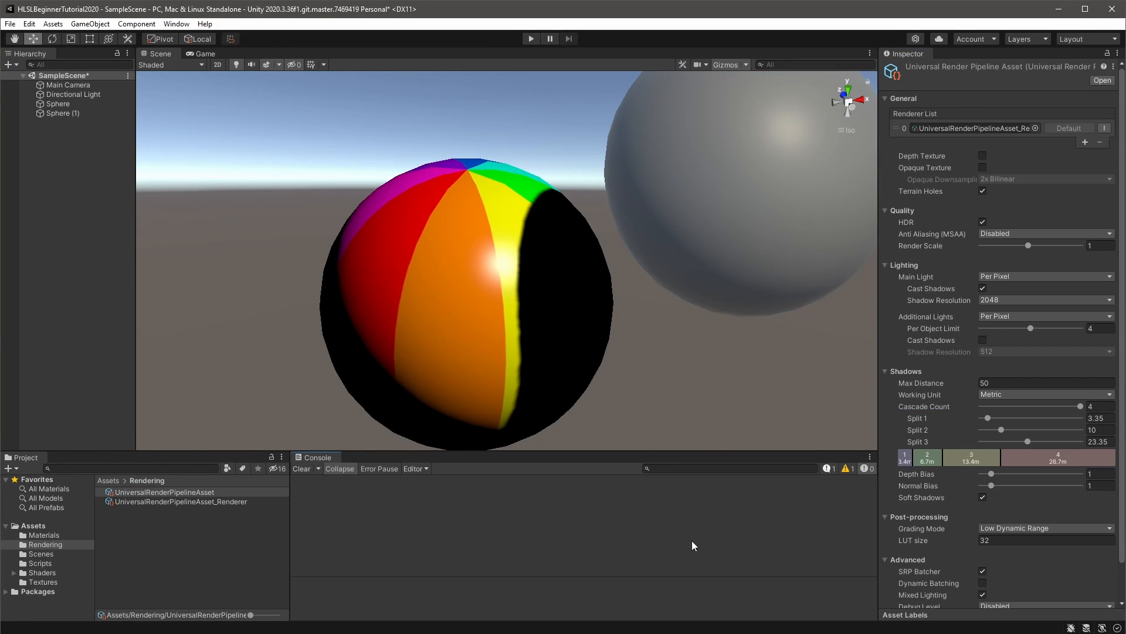
Bring up the Frame Debugger from Window > Analysis and dock it beside the Scene view.
{"action": "left_click", "coordinate": [176, 24]}
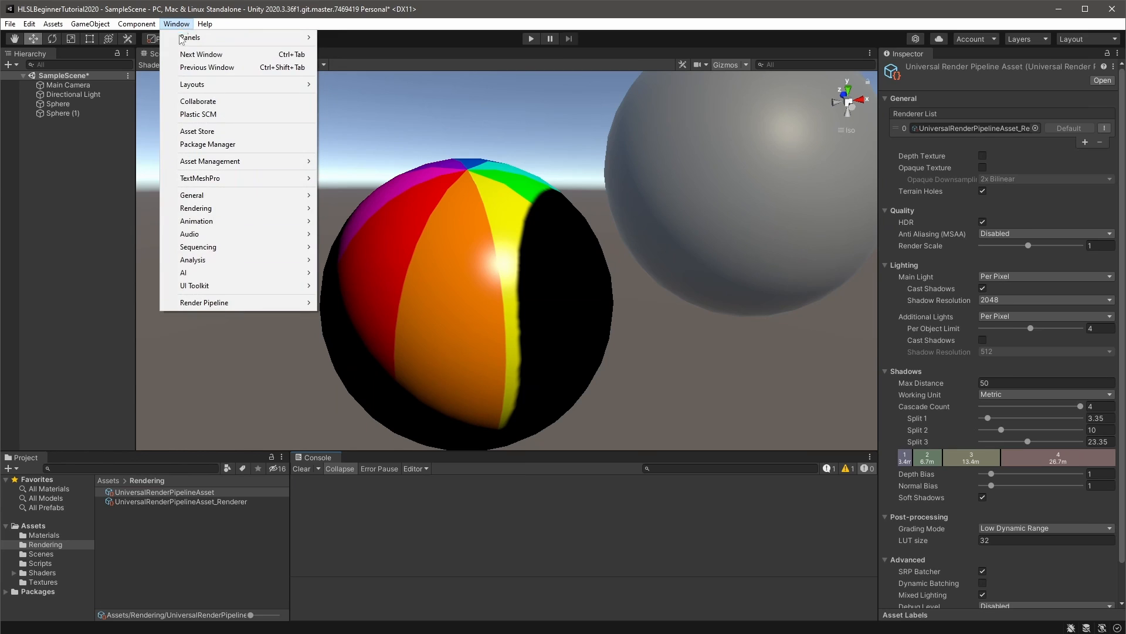
{"action": "mouse_move", "coordinate": [193, 260]}
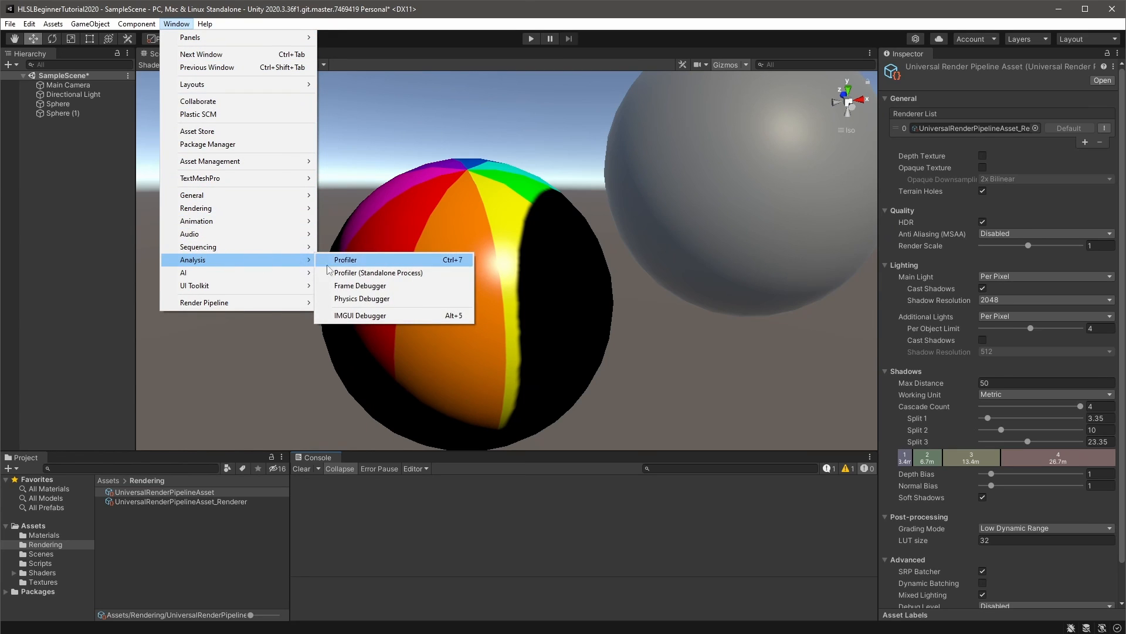
{"action": "left_click", "coordinate": [360, 285]}
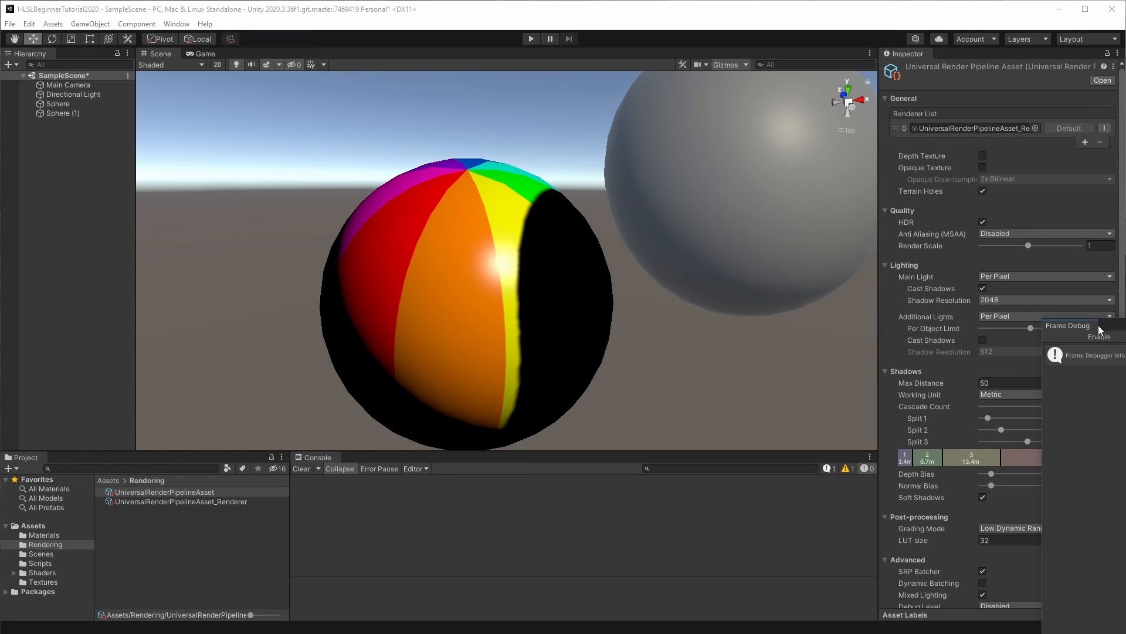
{"action": "left_click", "coordinate": [1068, 325]}
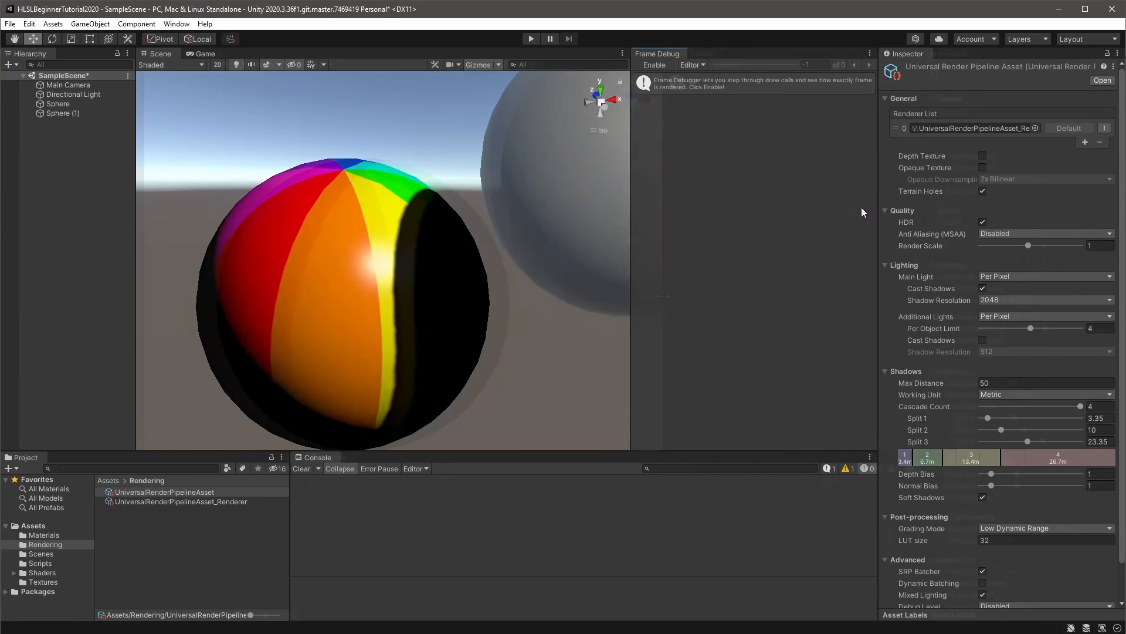
View the Game camera output with Main Camera selected and enable Frame Debug capture.
{"action": "left_click", "coordinate": [206, 54]}
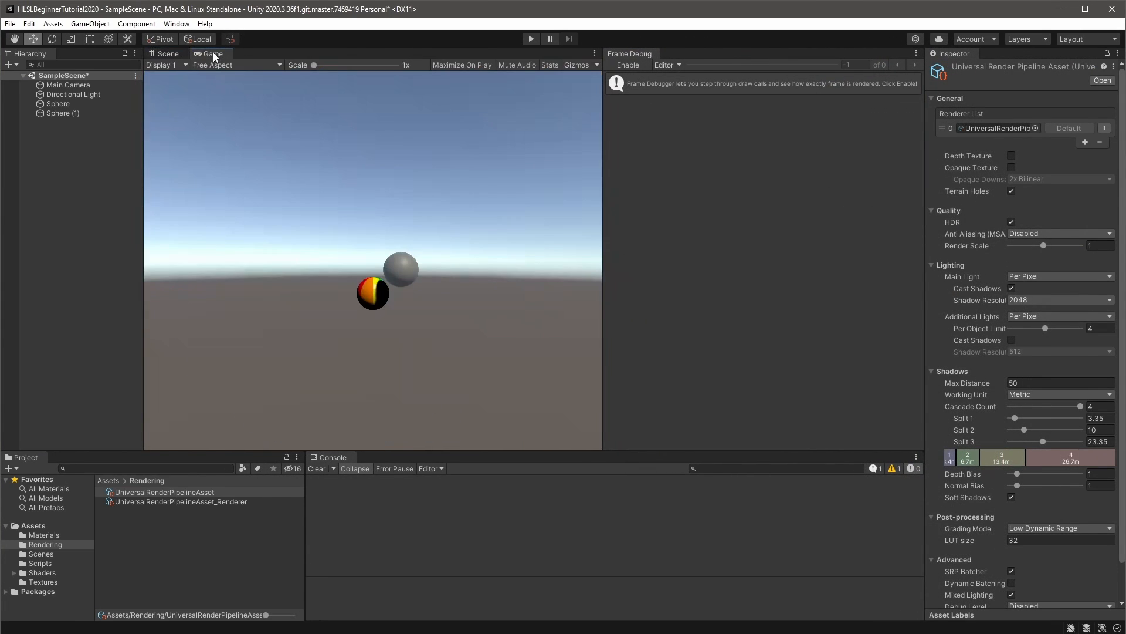
{"action": "left_click", "coordinate": [68, 84]}
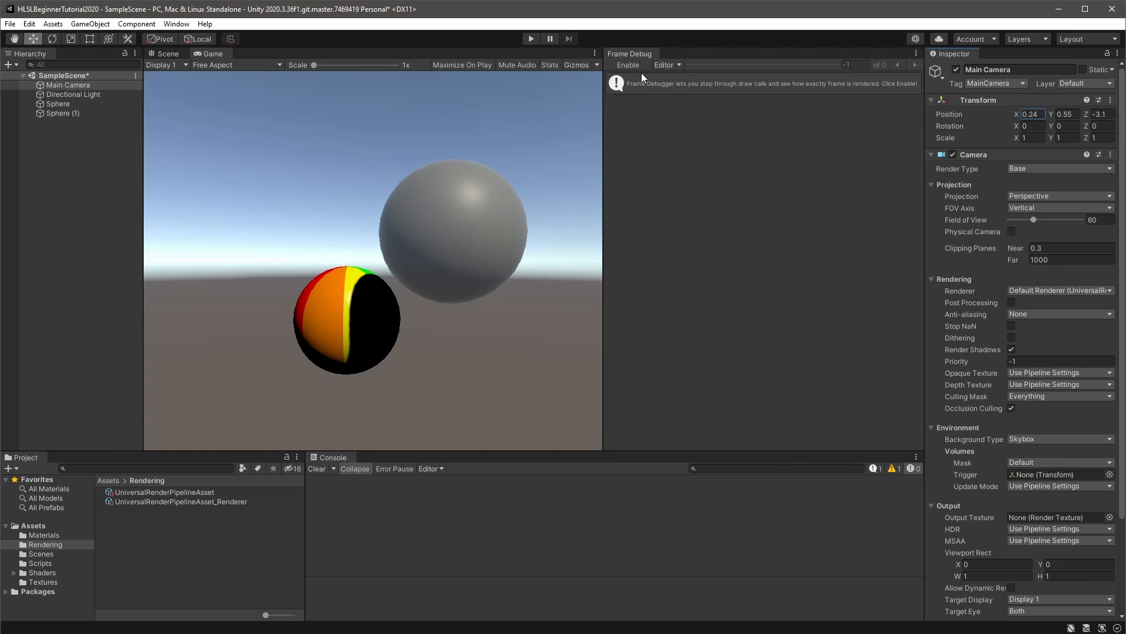
{"action": "left_click", "coordinate": [627, 65]}
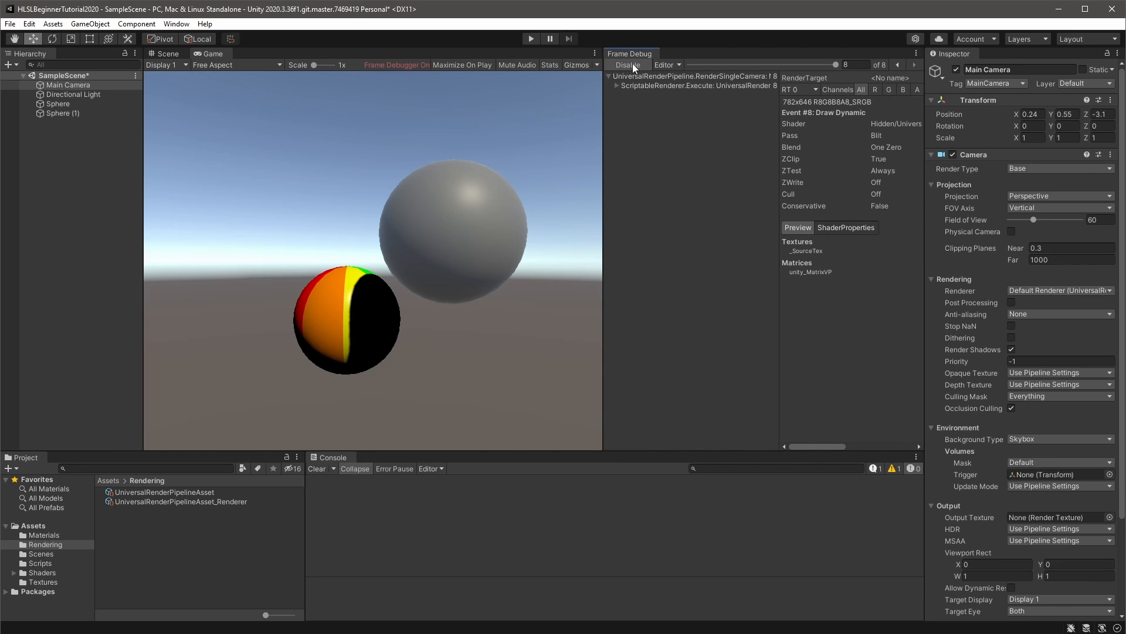
{"action": "left_click", "coordinate": [913, 65]}
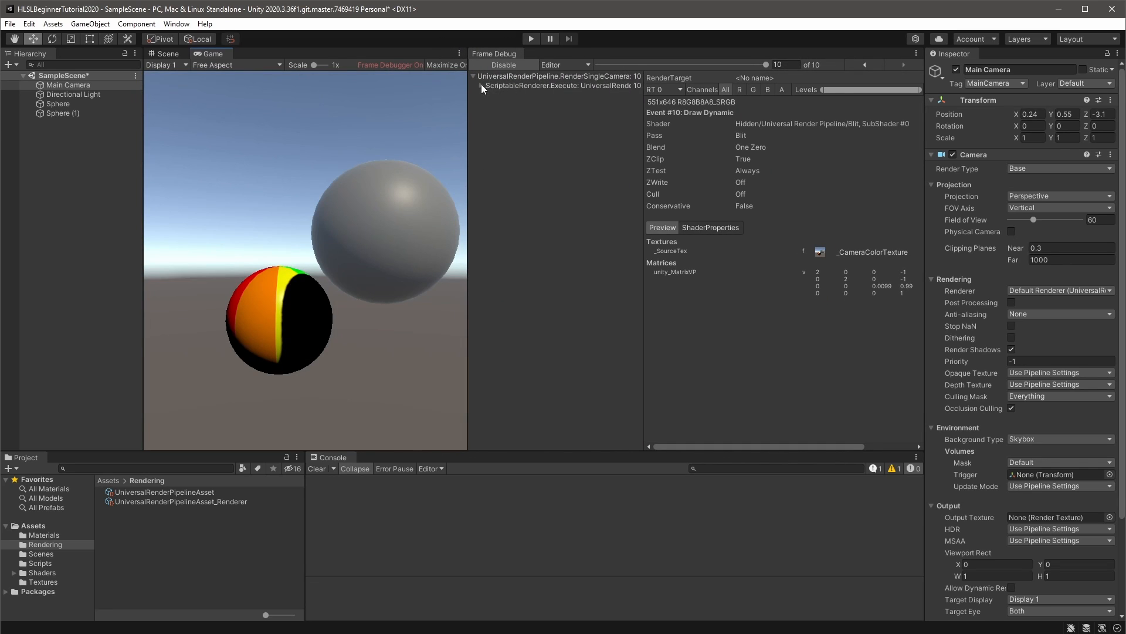
Step through the MainLightShadow SRP Batch draw calls, then look into DrawOpaqueObjects.
{"action": "left_click", "coordinate": [482, 86]}
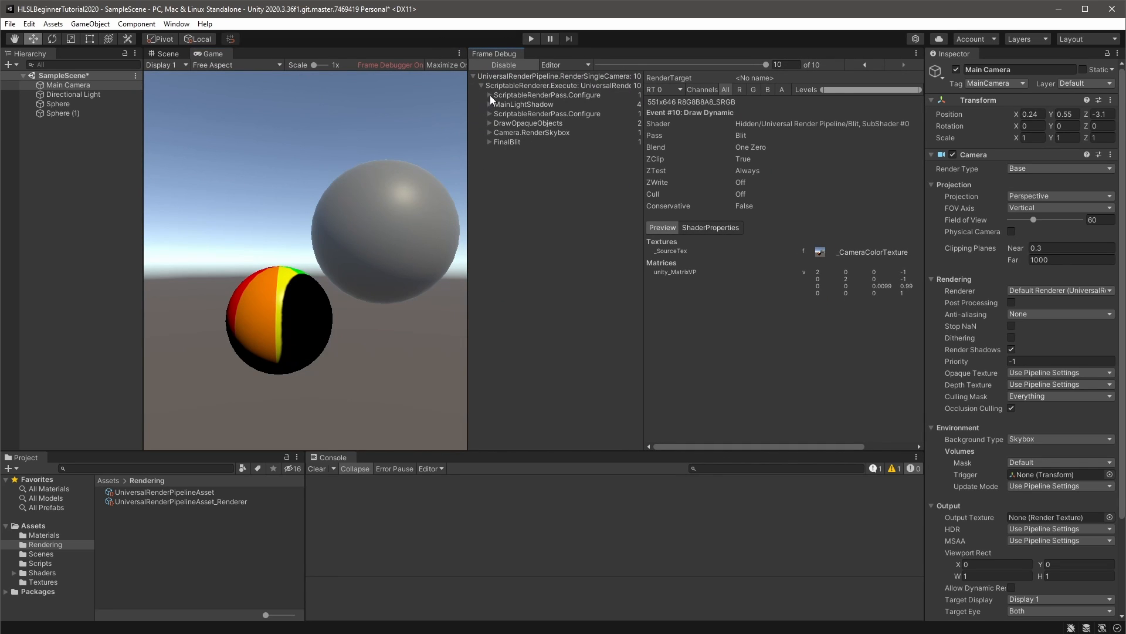
{"action": "left_click", "coordinate": [489, 95]}
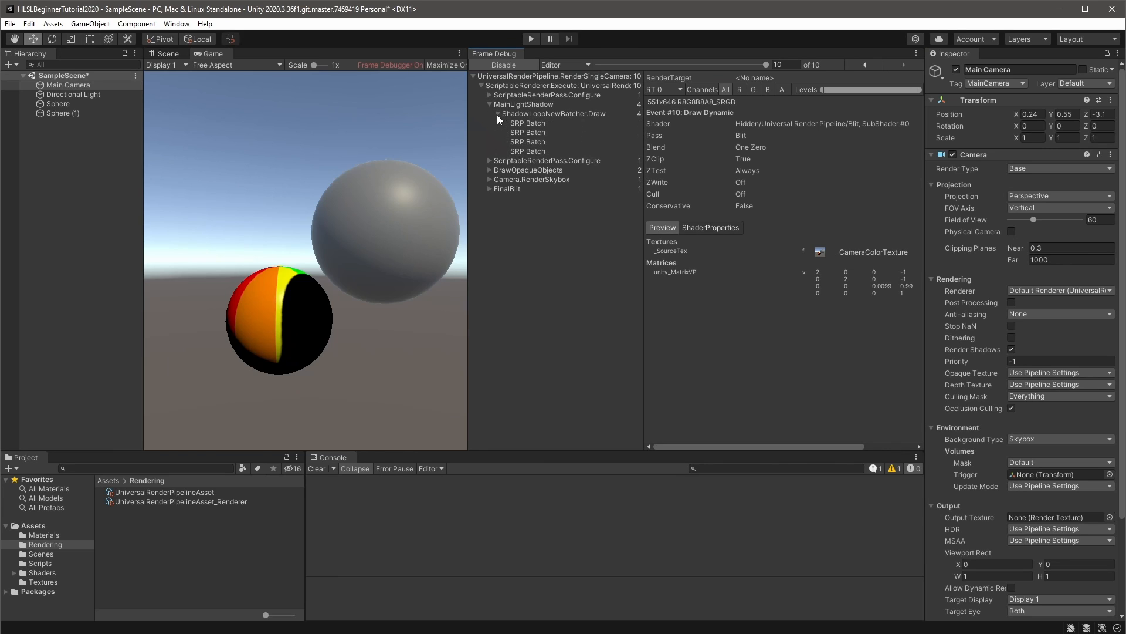
{"action": "left_click", "coordinate": [527, 123]}
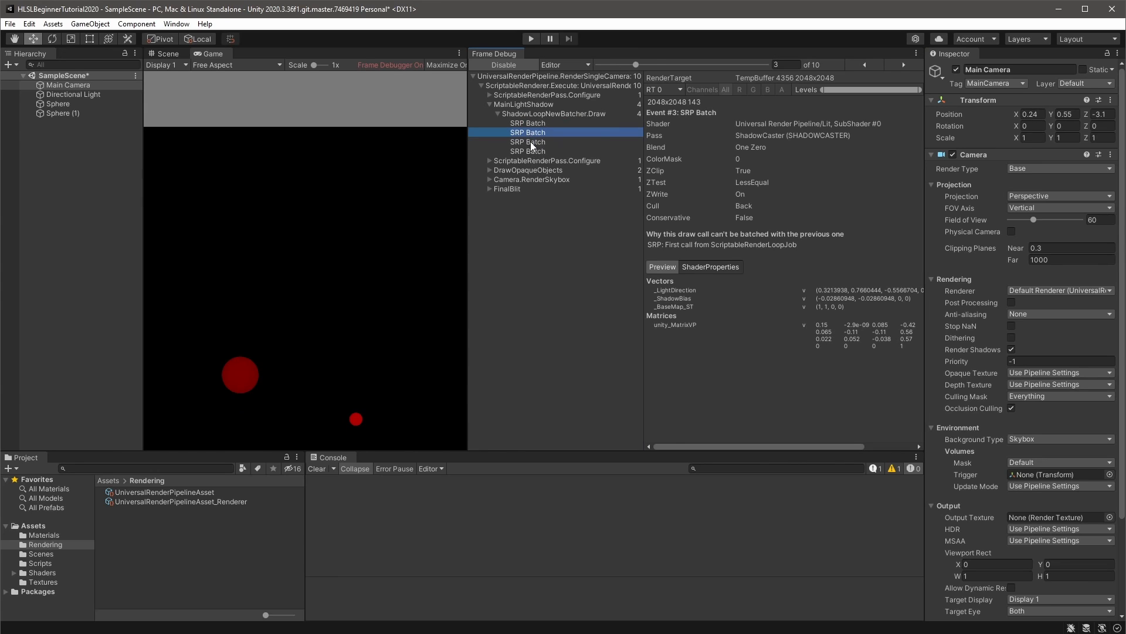
{"action": "left_click", "coordinate": [529, 152]}
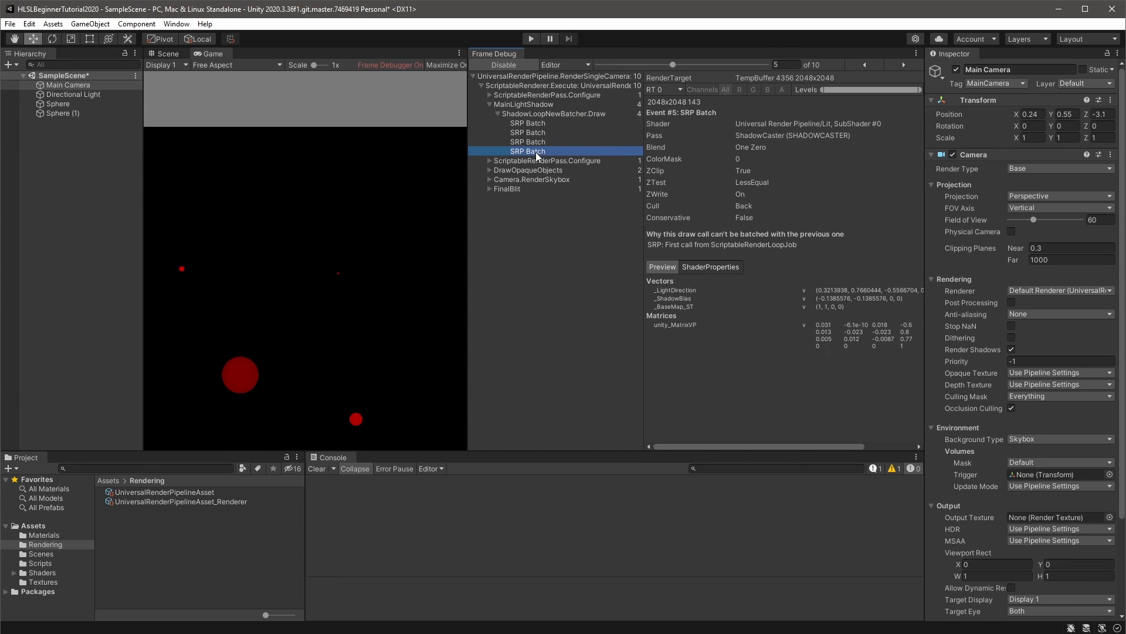
{"action": "mouse_move", "coordinate": [583, 253]}
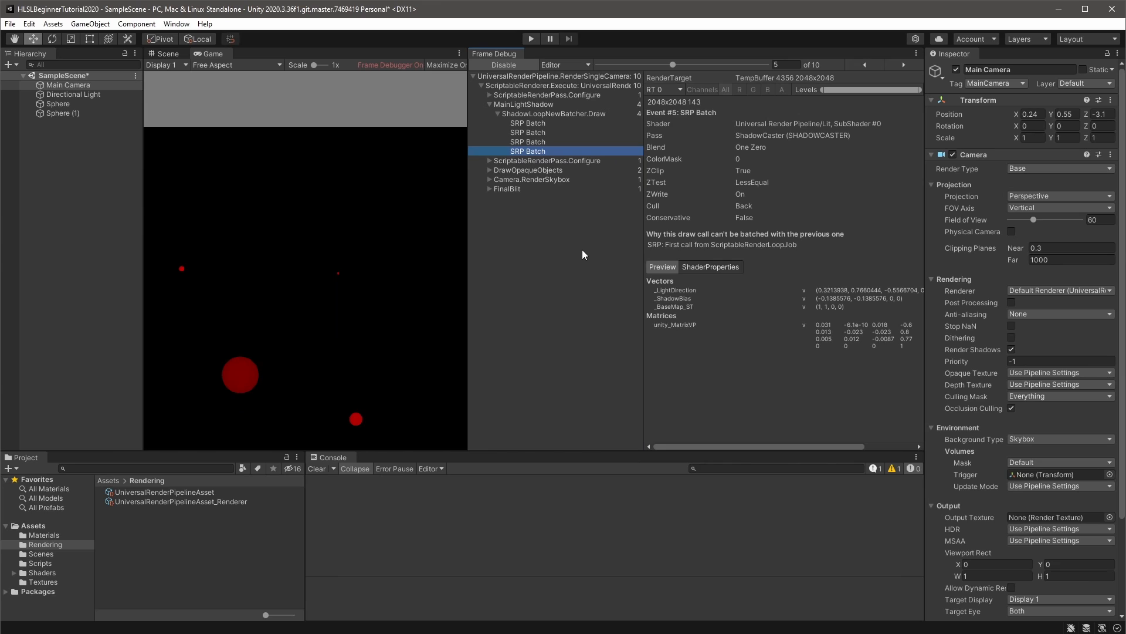
{"action": "left_click", "coordinate": [497, 103]}
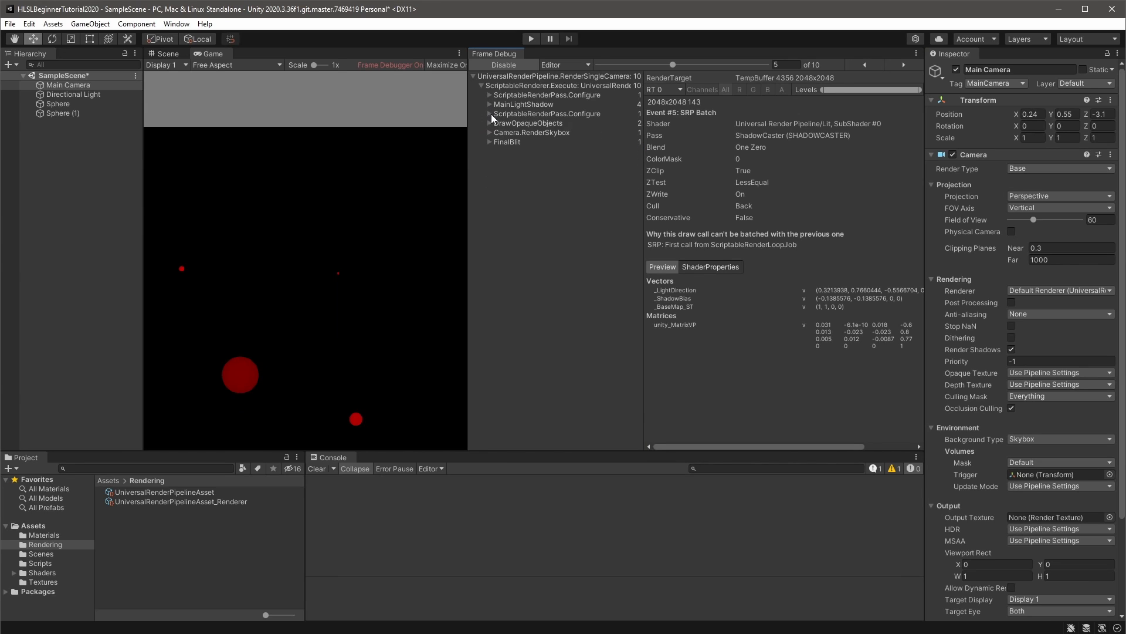
{"action": "left_click", "coordinate": [489, 124]}
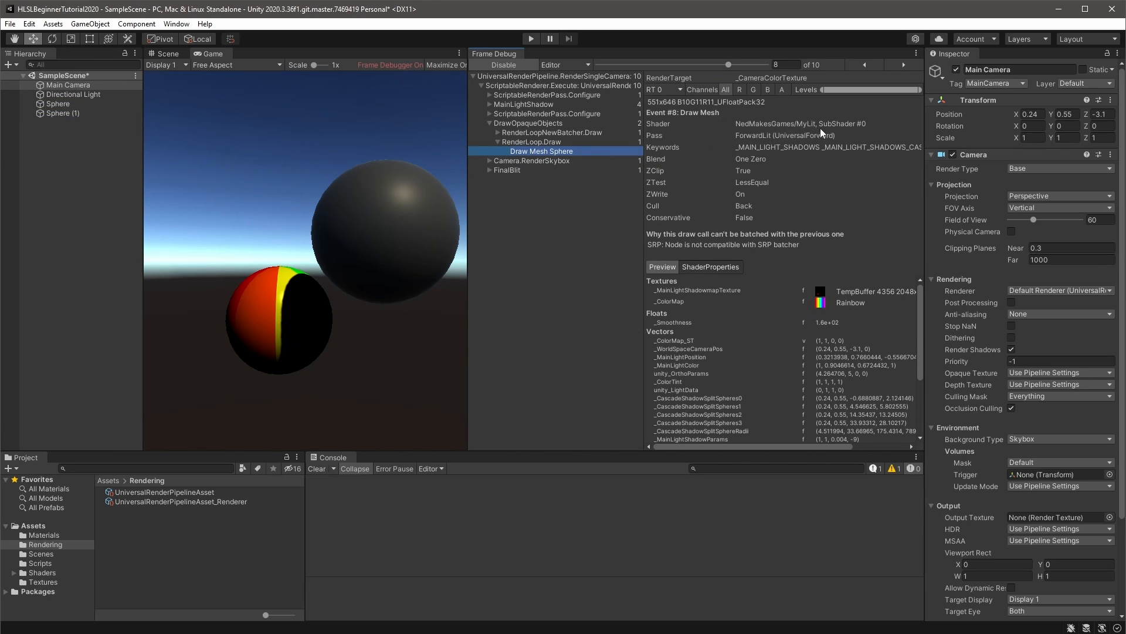
{"action": "mouse_move", "coordinate": [859, 140]}
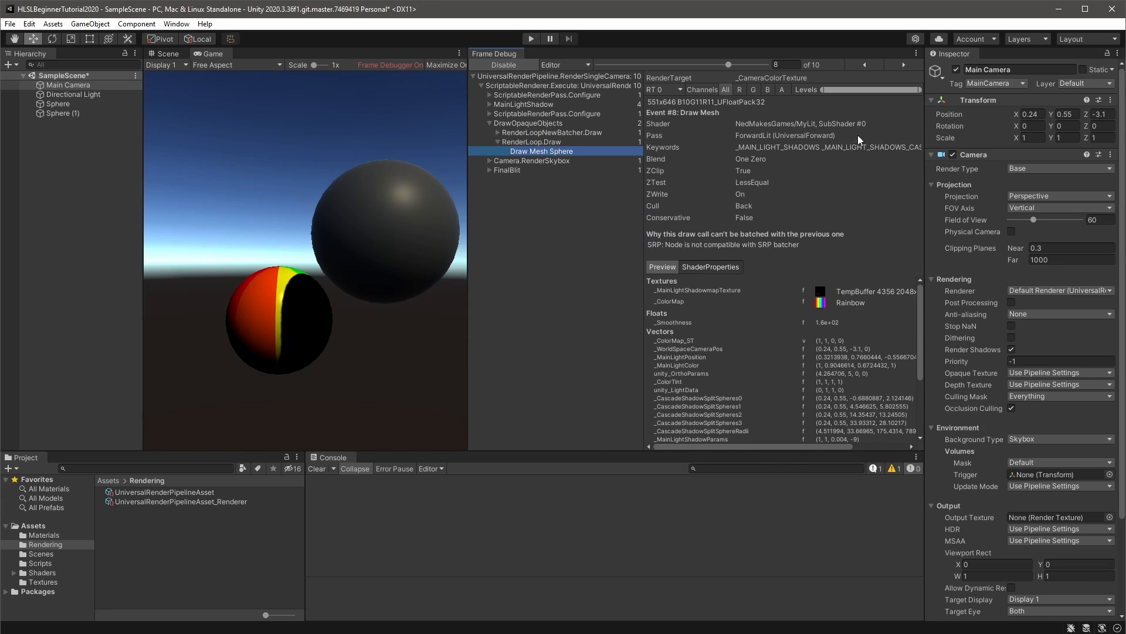
{"action": "mouse_move", "coordinate": [857, 139]}
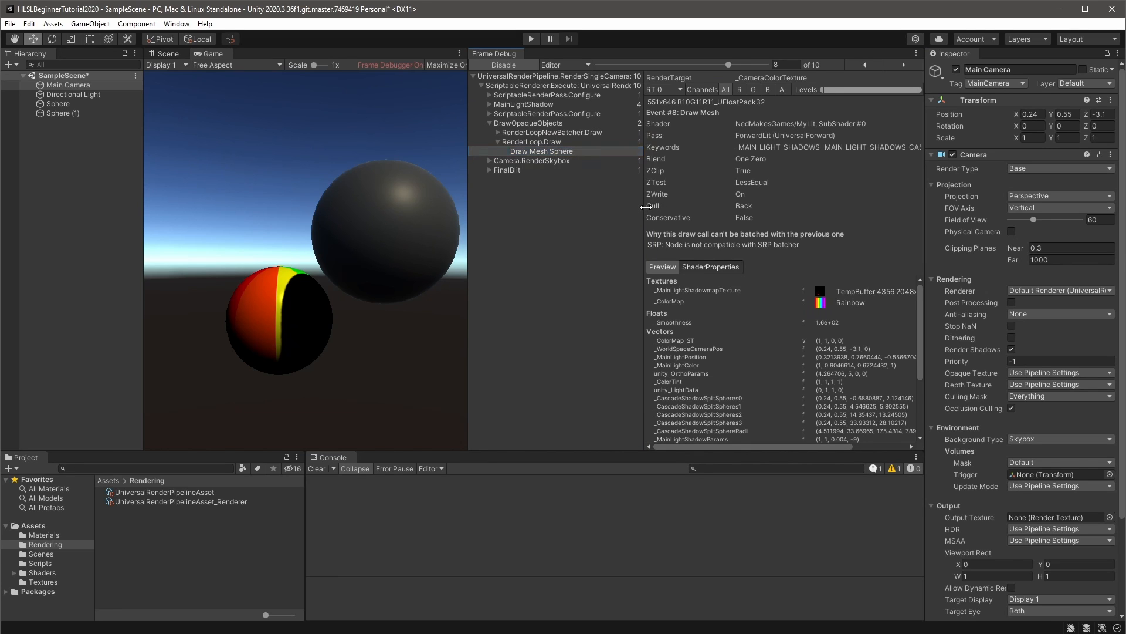
Disable the Directional Light and inspect the sphere's Draw Mesh event under DrawOpaqueObjects.
{"action": "left_click", "coordinate": [163, 492]}
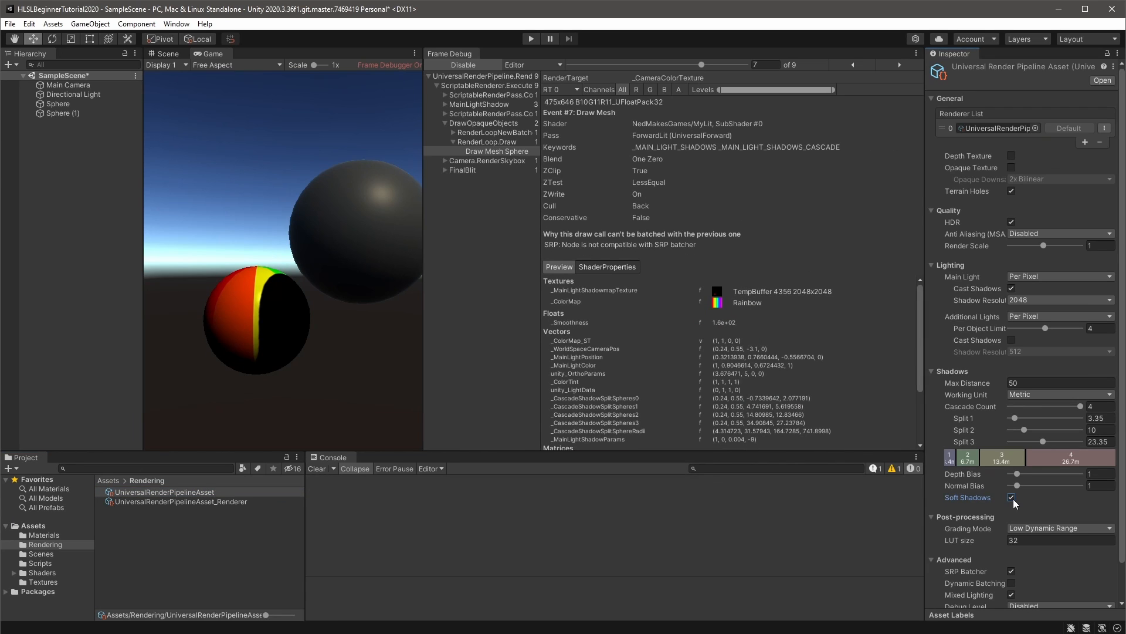
{"action": "left_click", "coordinate": [72, 93]}
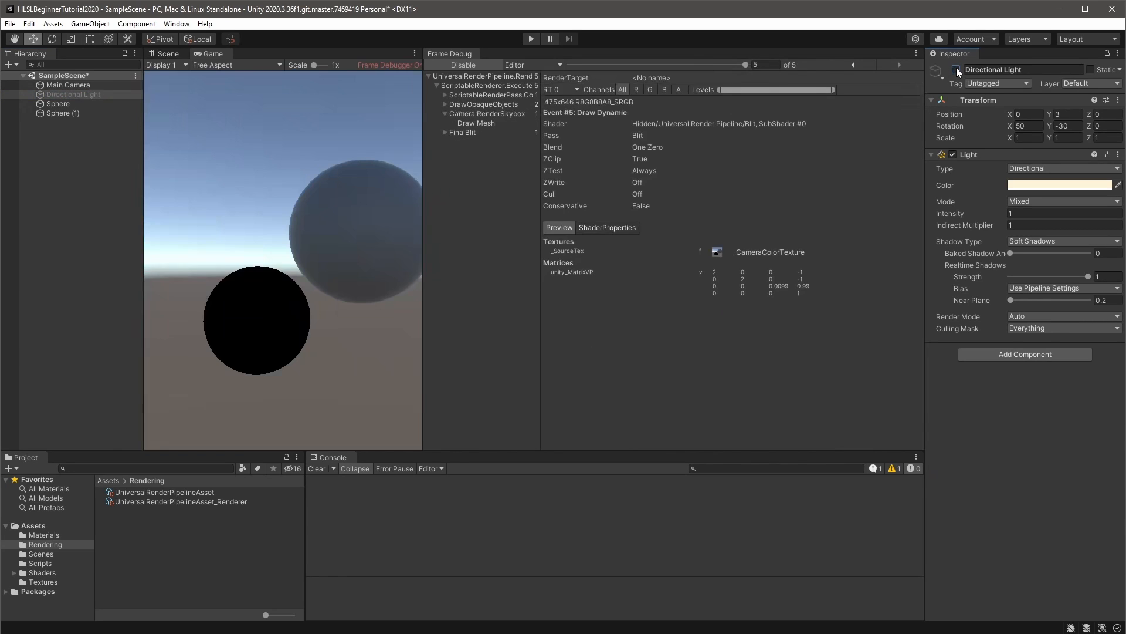
{"action": "left_click", "coordinate": [853, 64]}
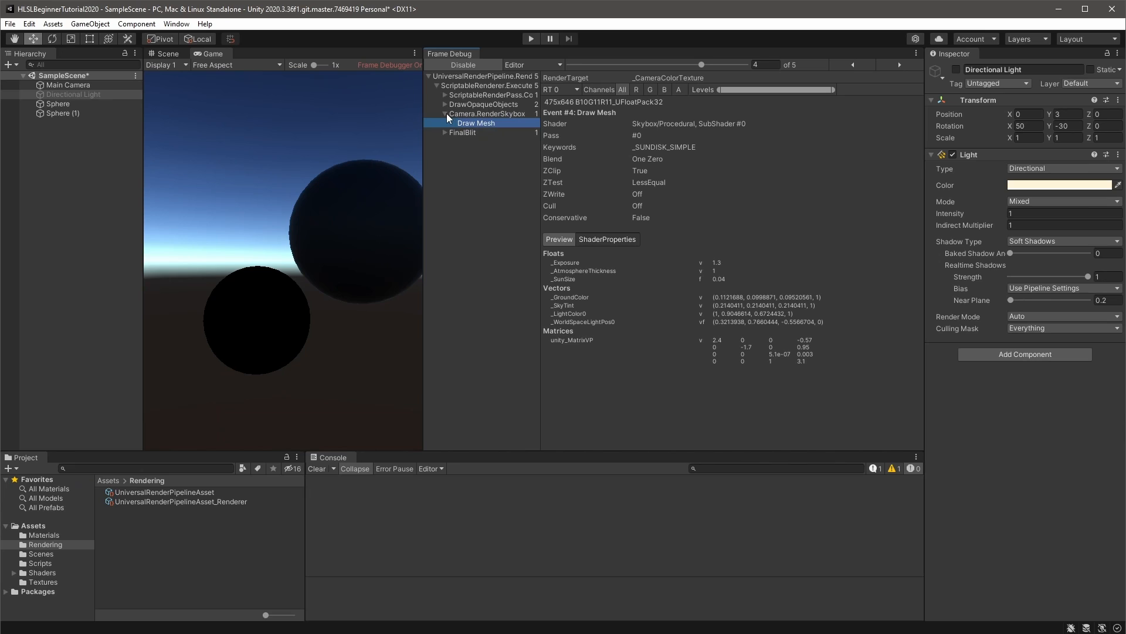
{"action": "left_click", "coordinate": [437, 105]}
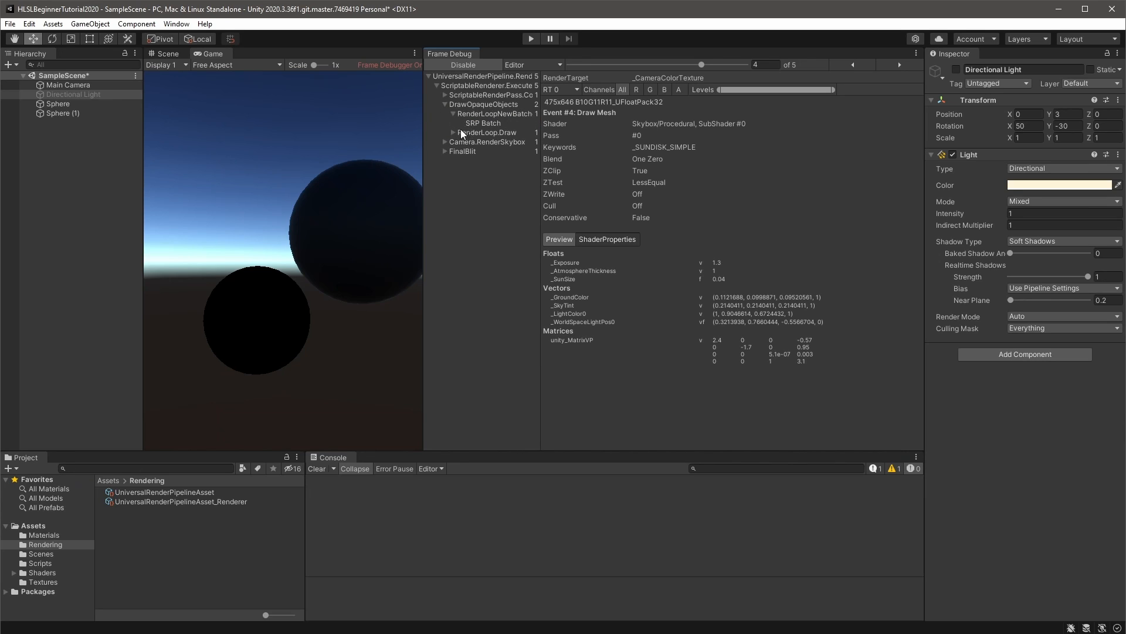
{"action": "left_click", "coordinate": [497, 142]}
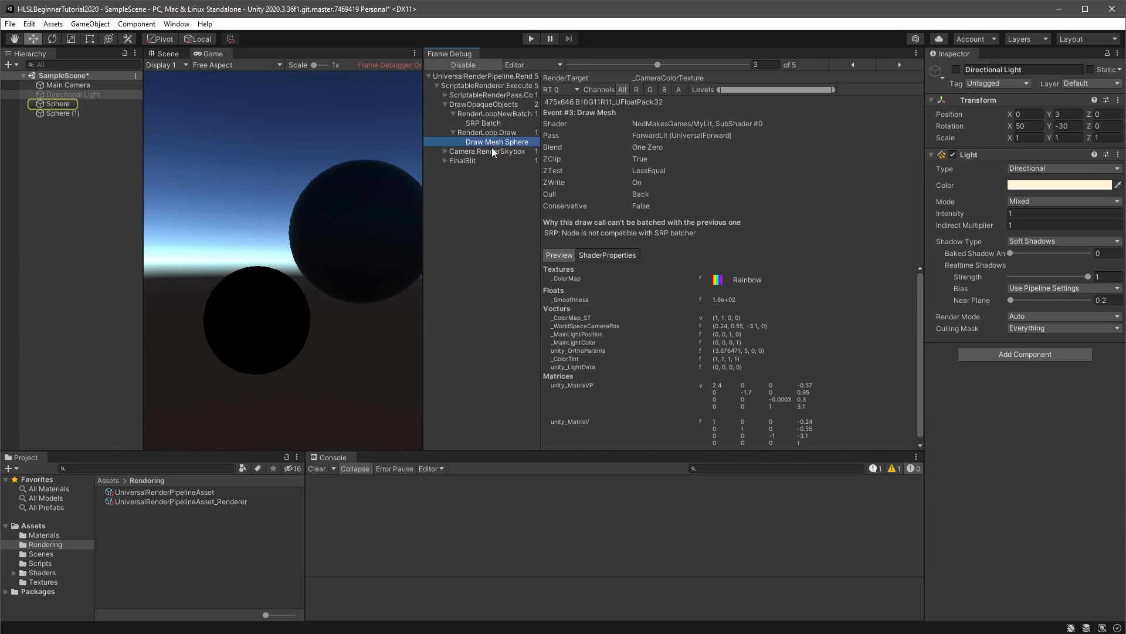
{"action": "mouse_move", "coordinate": [835, 162]}
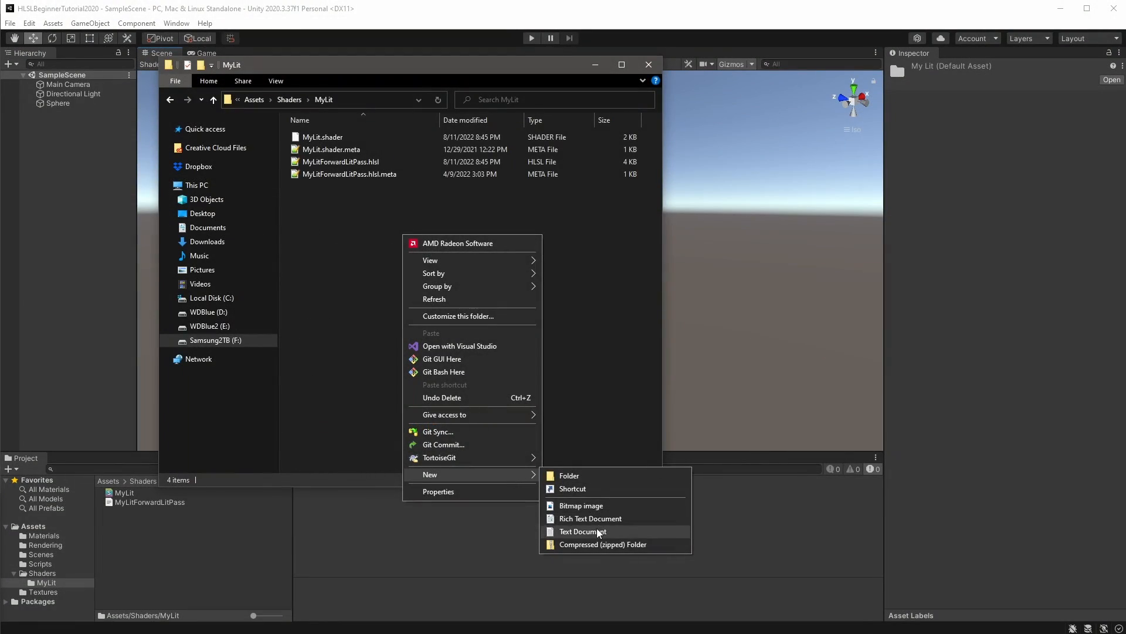
Create a new text document named MyLitShadowCasterPass in the MyLit shader folder.
{"action": "left_click", "coordinate": [583, 530]}
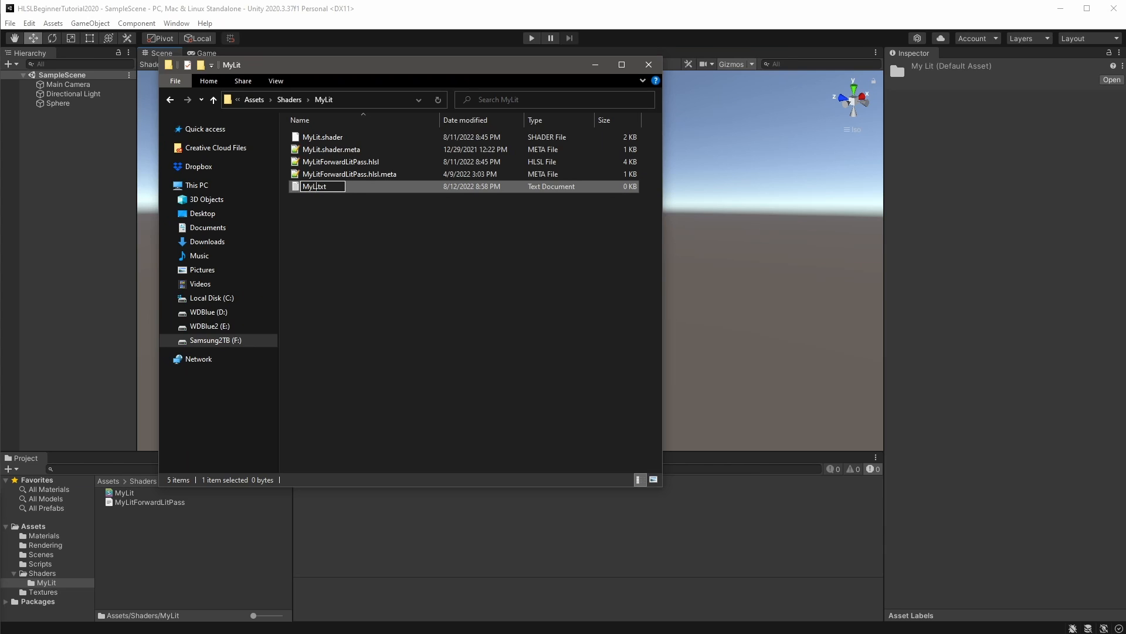
{"action": "type", "text": "MyLitShadowCasterPass"}
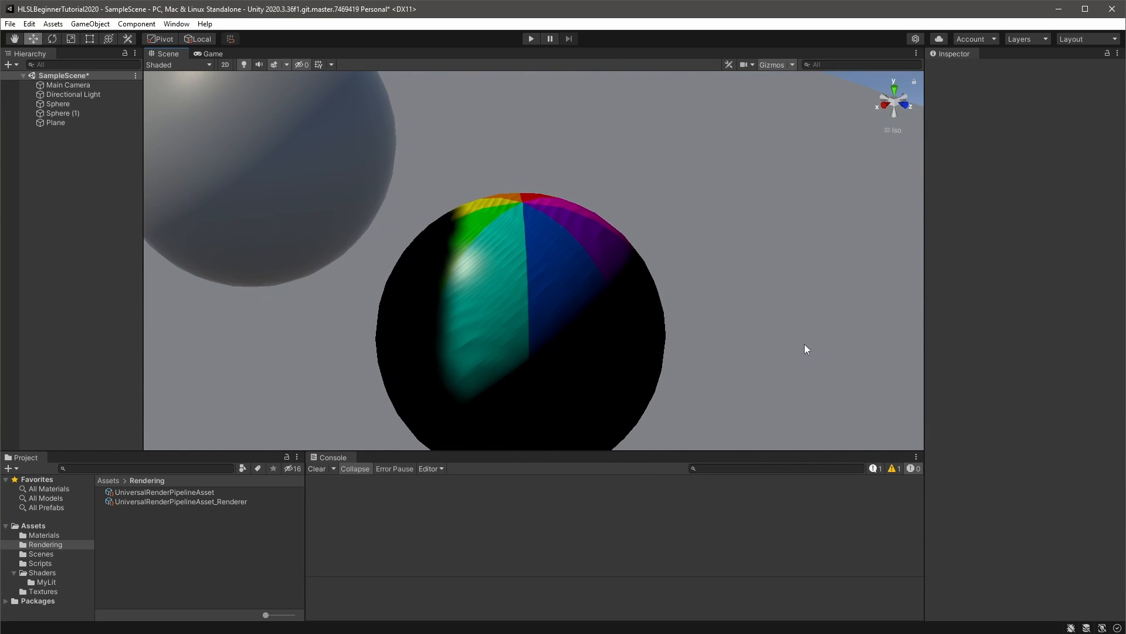
{"action": "left_click_drag", "start_coordinate": [805, 349], "coordinate": [692, 314]}
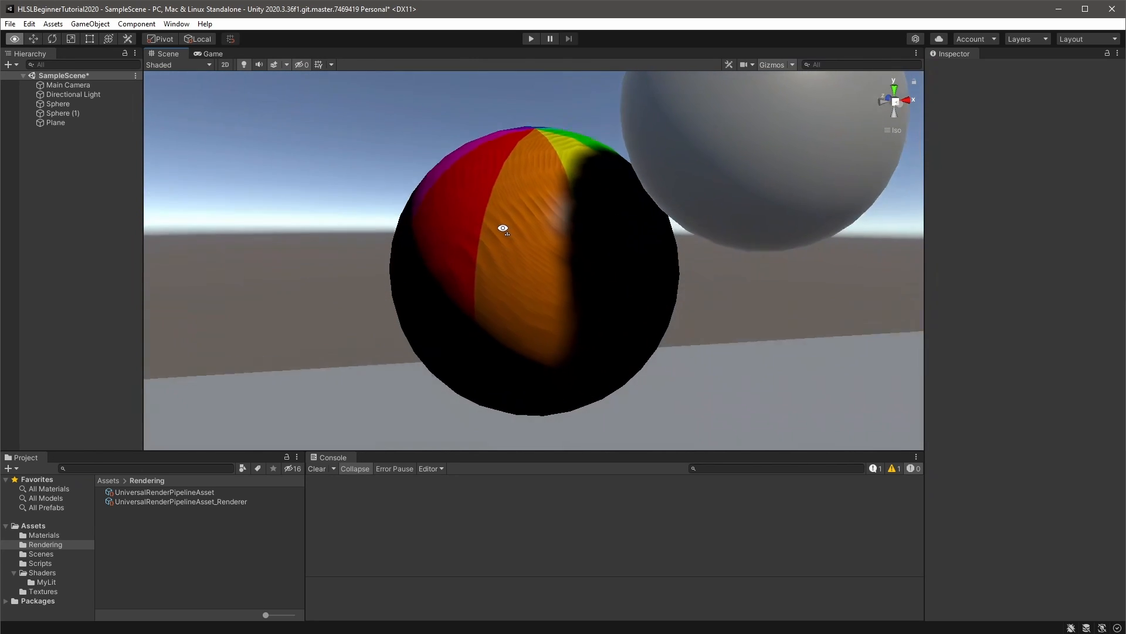
{"action": "left_click_drag", "start_coordinate": [504, 229], "coordinate": [548, 240]}
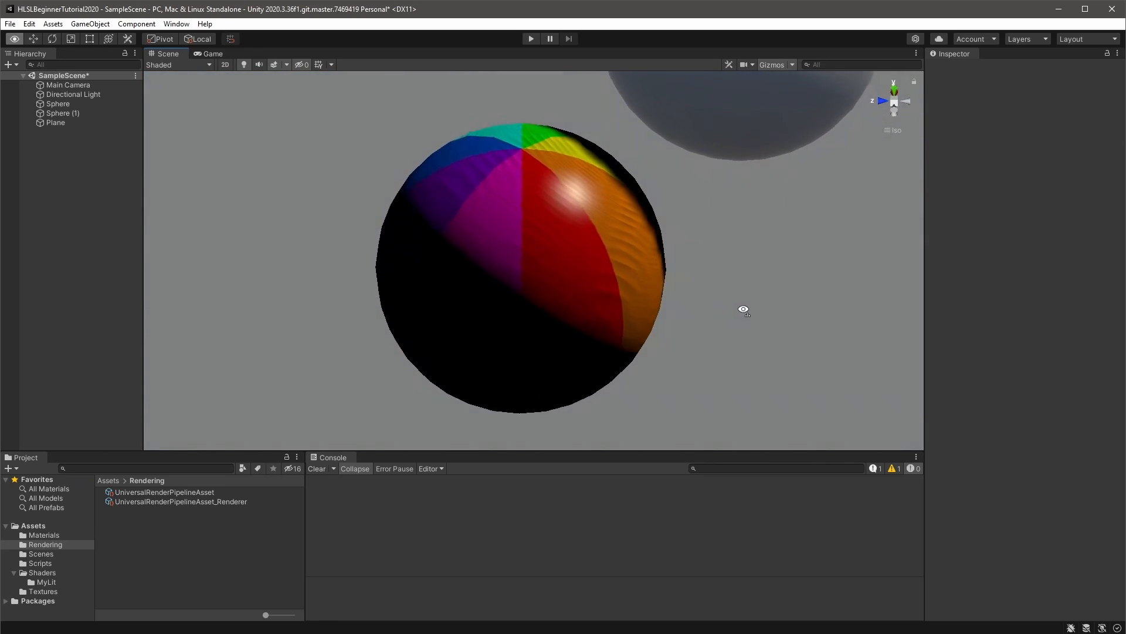
{"action": "left_click", "coordinate": [73, 94]}
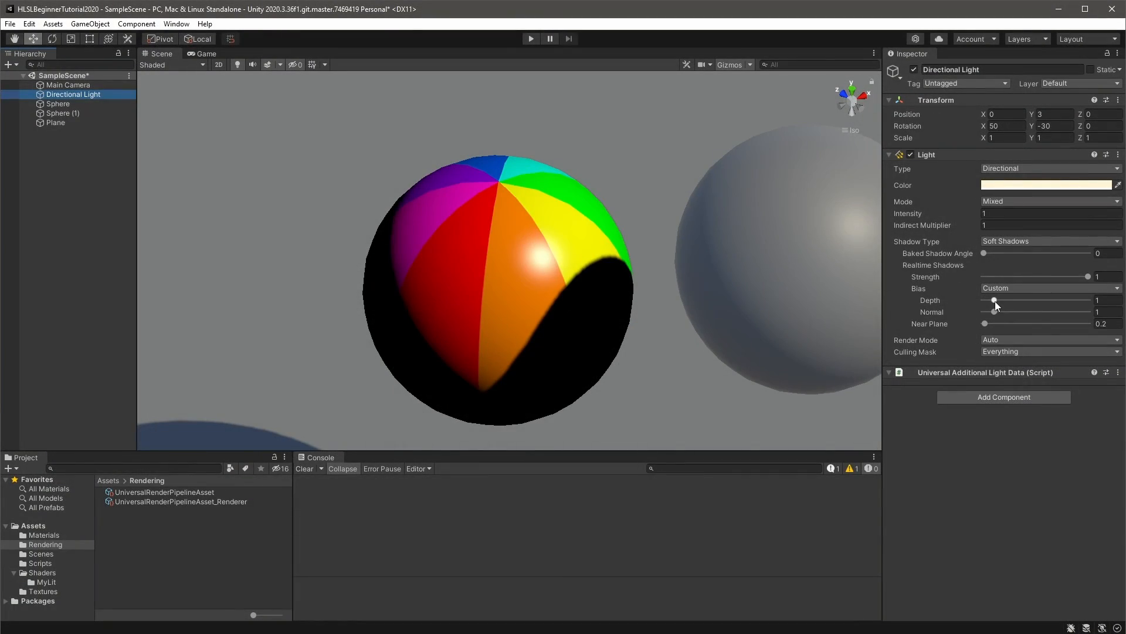
Lower the Depth Bias toward 0 and adjust the Normal Bias in the URP asset's Shadows section.
{"action": "left_click_drag", "start_coordinate": [995, 299], "coordinate": [984, 299]}
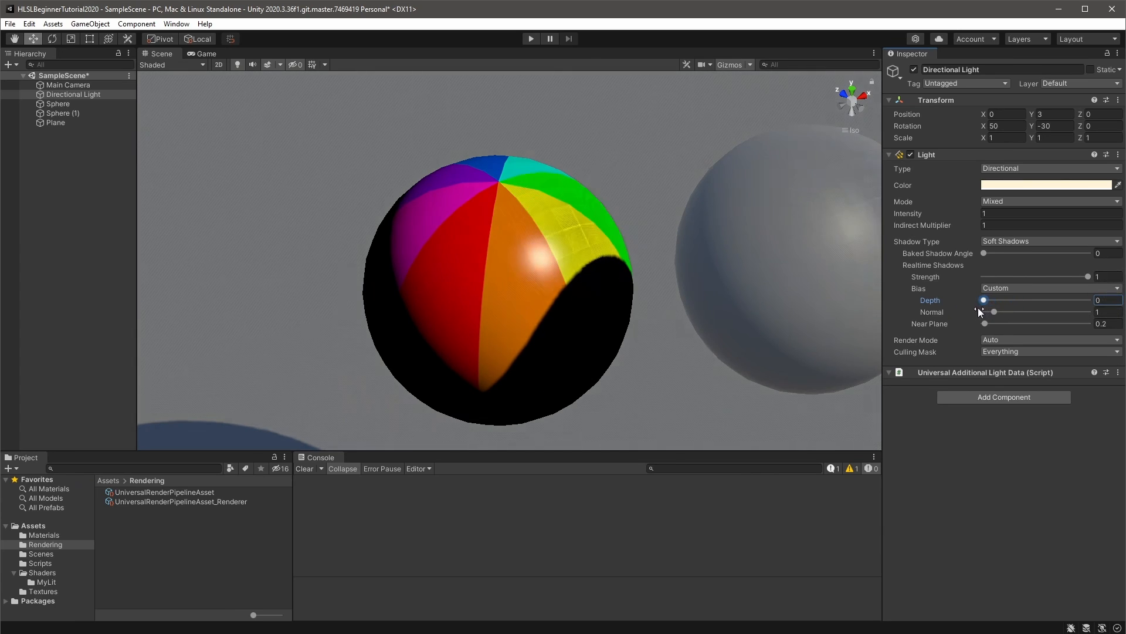
{"action": "left_click_drag", "start_coordinate": [985, 299], "coordinate": [1000, 299]}
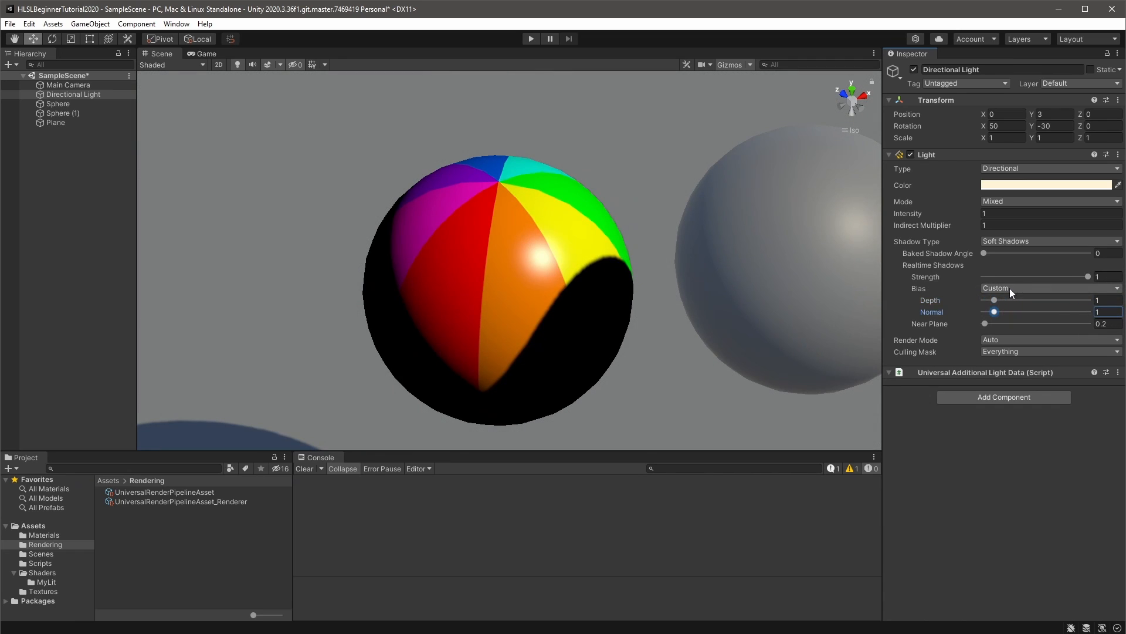
{"action": "left_click", "coordinate": [164, 491]}
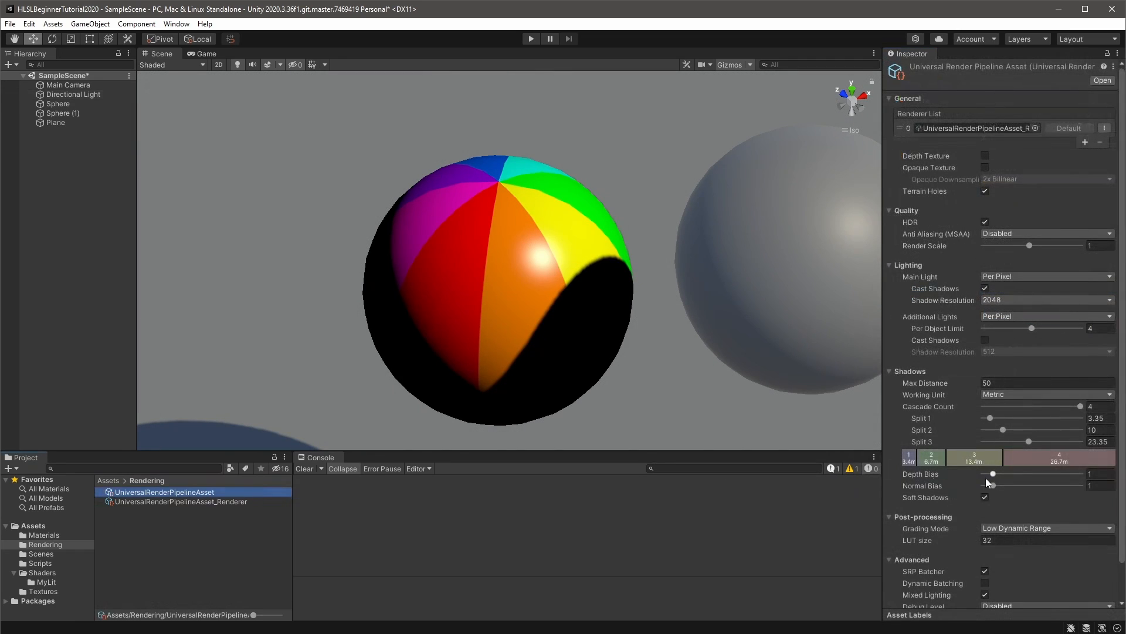
{"action": "left_click_drag", "start_coordinate": [992, 473], "coordinate": [1057, 473]}
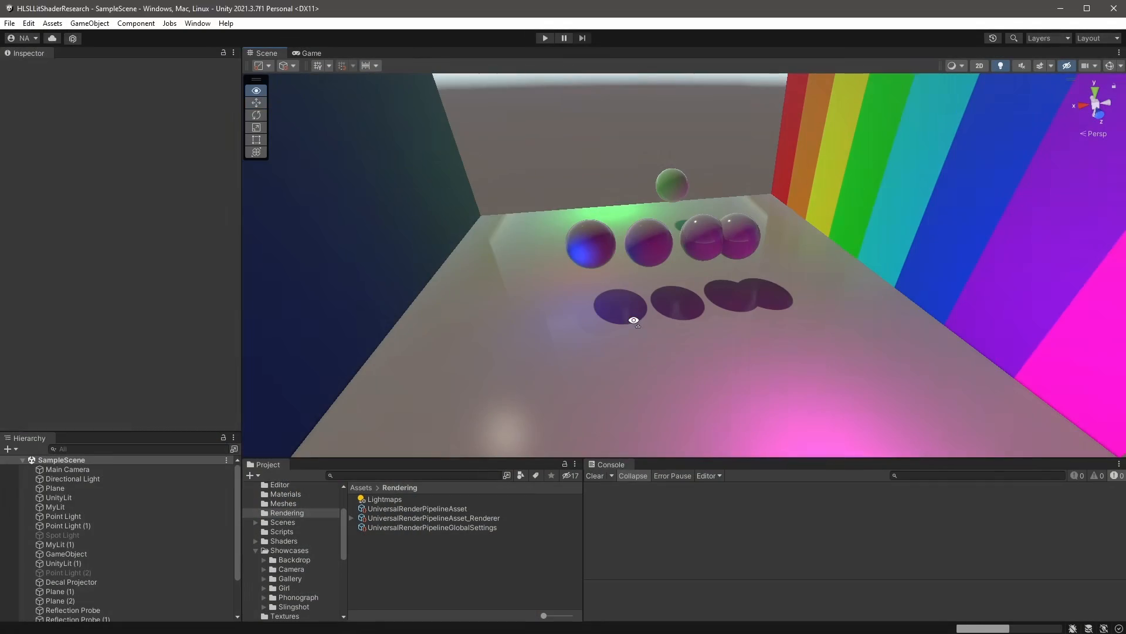
Orbit the Scene view around the spheres to inspect their shadows.
{"action": "left_click_drag", "start_coordinate": [634, 319], "coordinate": [681, 300]}
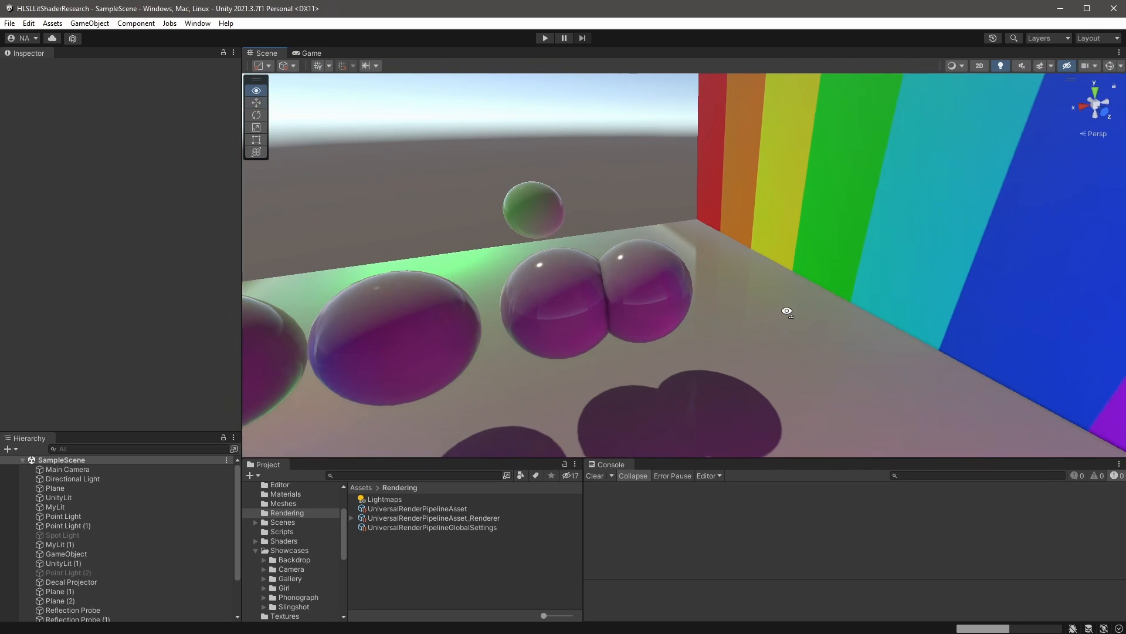
{"action": "left_click_drag", "start_coordinate": [786, 311], "coordinate": [683, 322]}
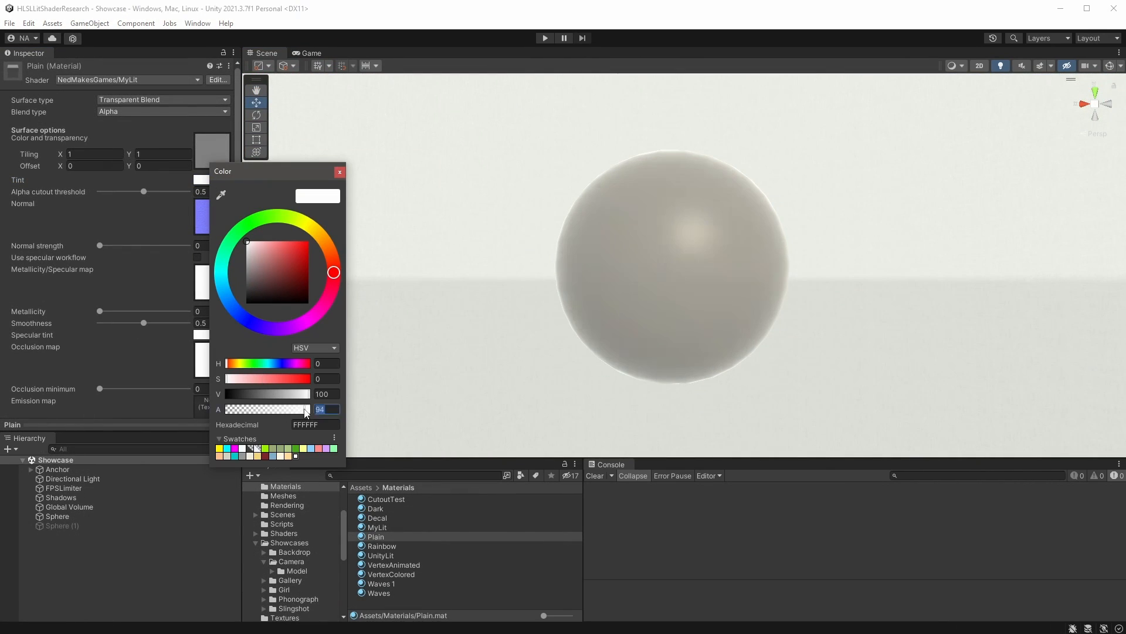
Test the Plain material's Tint alpha on the Showcase sphere, leaving it at 100 opaque.
{"action": "left_click_drag", "start_coordinate": [305, 408], "coordinate": [233, 408]}
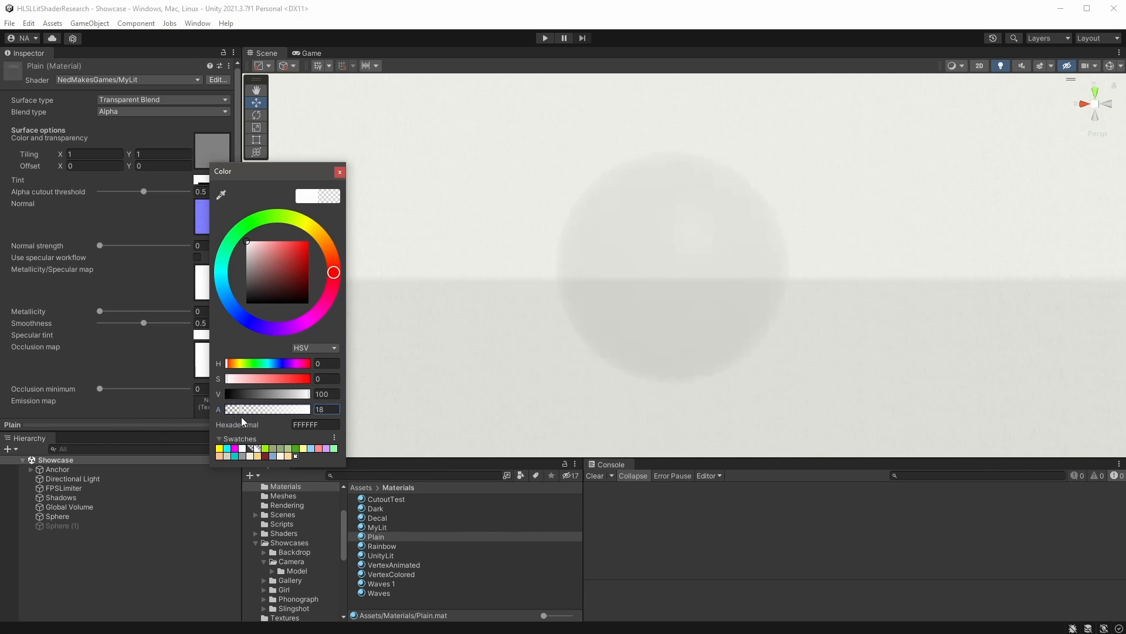
{"action": "type", "text": "100"}
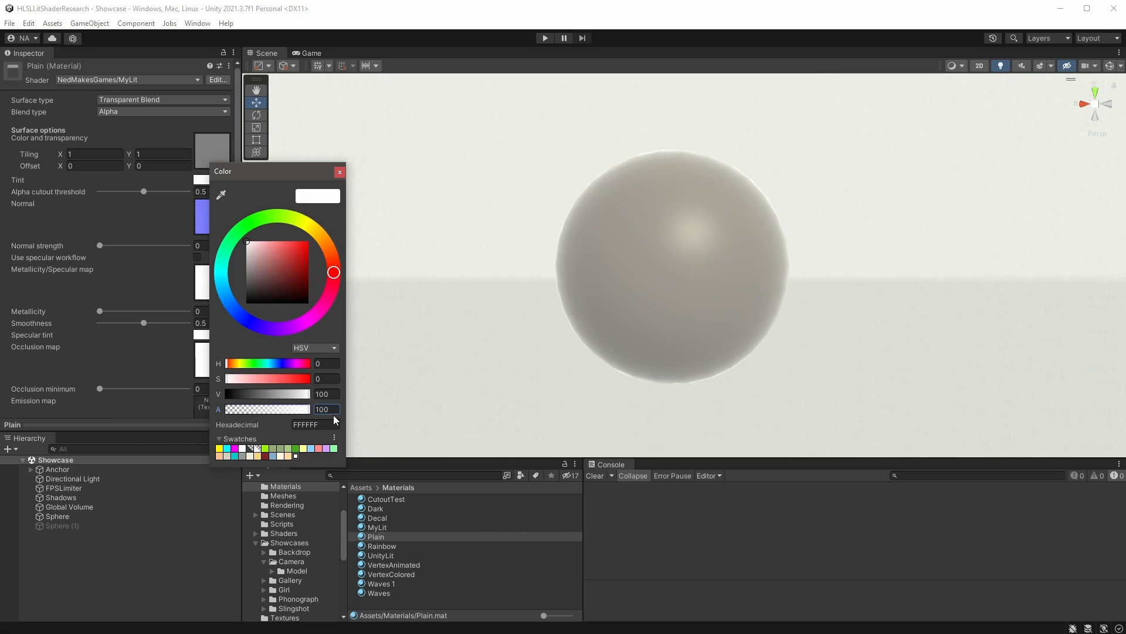
{"action": "left_click_drag", "start_coordinate": [308, 408], "coordinate": [267, 409]}
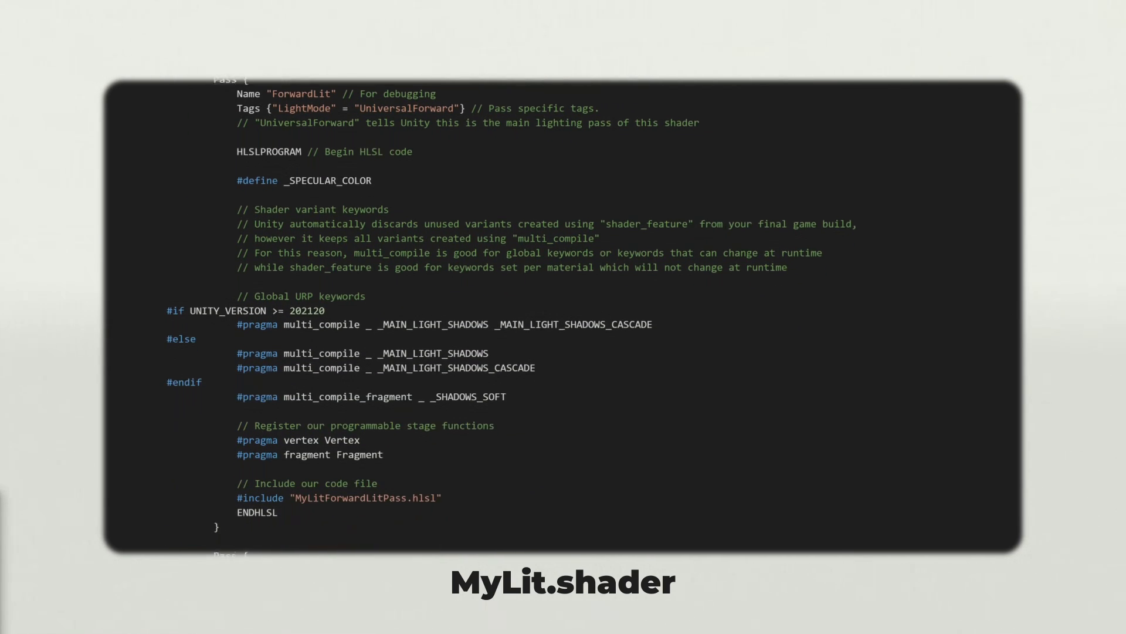
Scroll through the final MyLit.shader, MyLitForwardLitPass.hlsl and MyLitShadowCasterPass.hlsl listings.
{"action": "scroll", "scroll_direction": "down", "scroll_amount": 3}
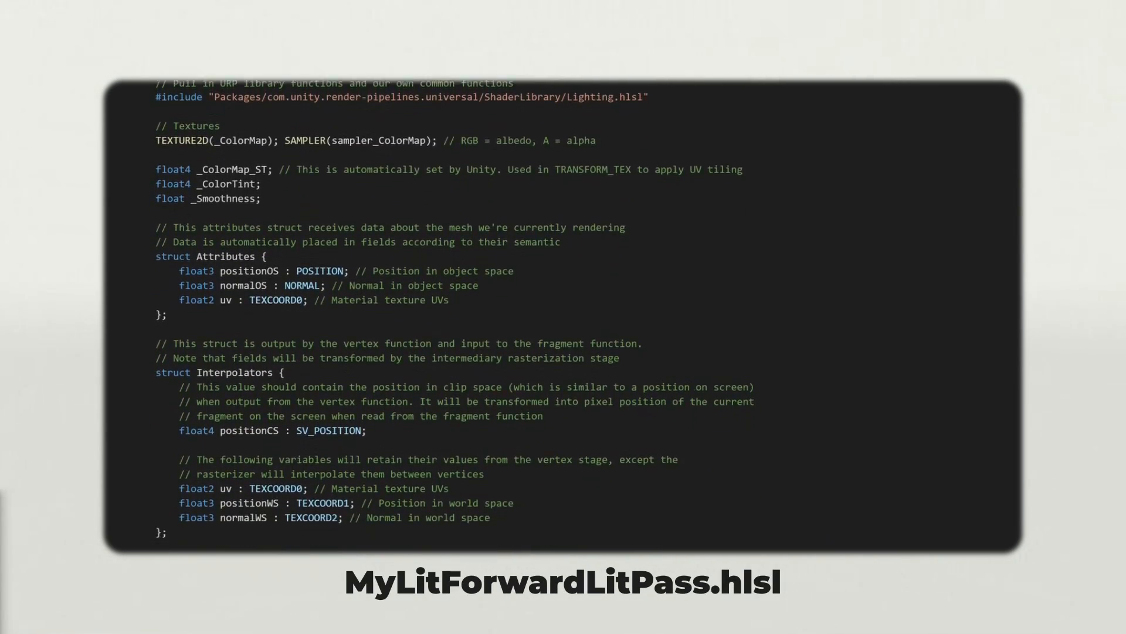
{"action": "scroll", "scroll_direction": "down", "scroll_amount": 3}
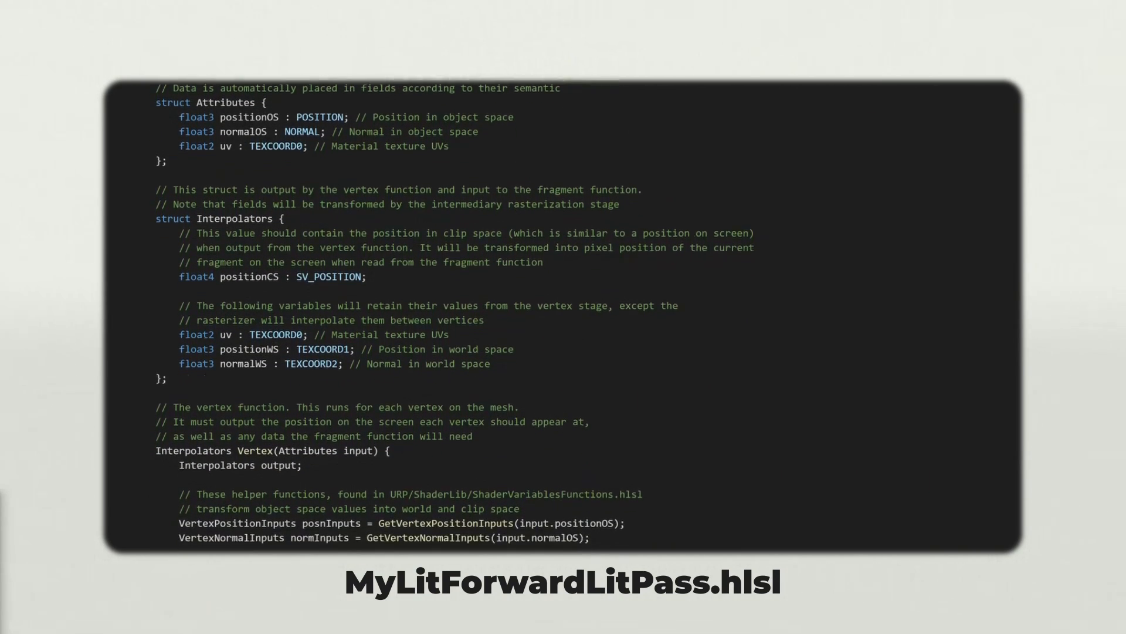
{"action": "scroll", "scroll_direction": "down", "scroll_amount": 3}
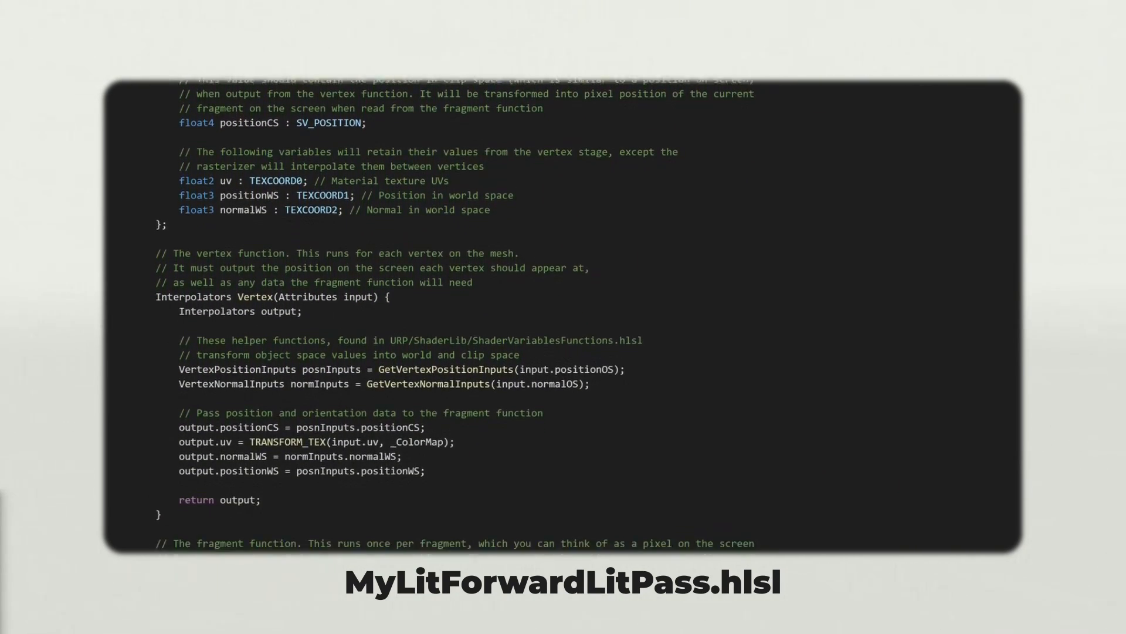
{"action": "scroll", "scroll_direction": "down", "scroll_amount": 3}
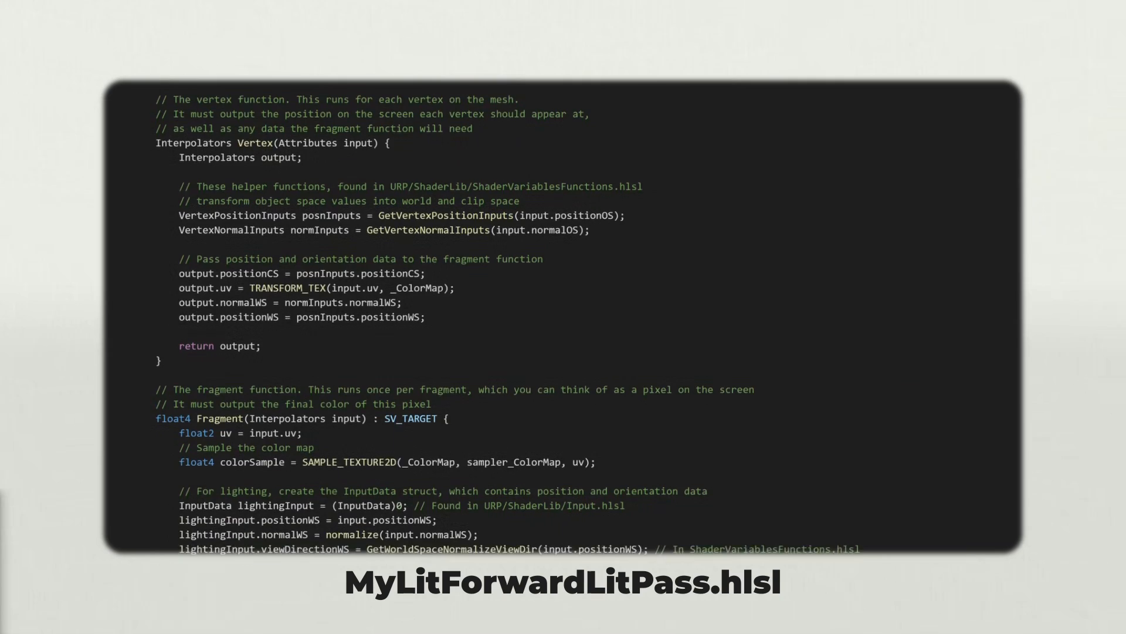
{"action": "scroll", "scroll_direction": "down", "scroll_amount": 3}
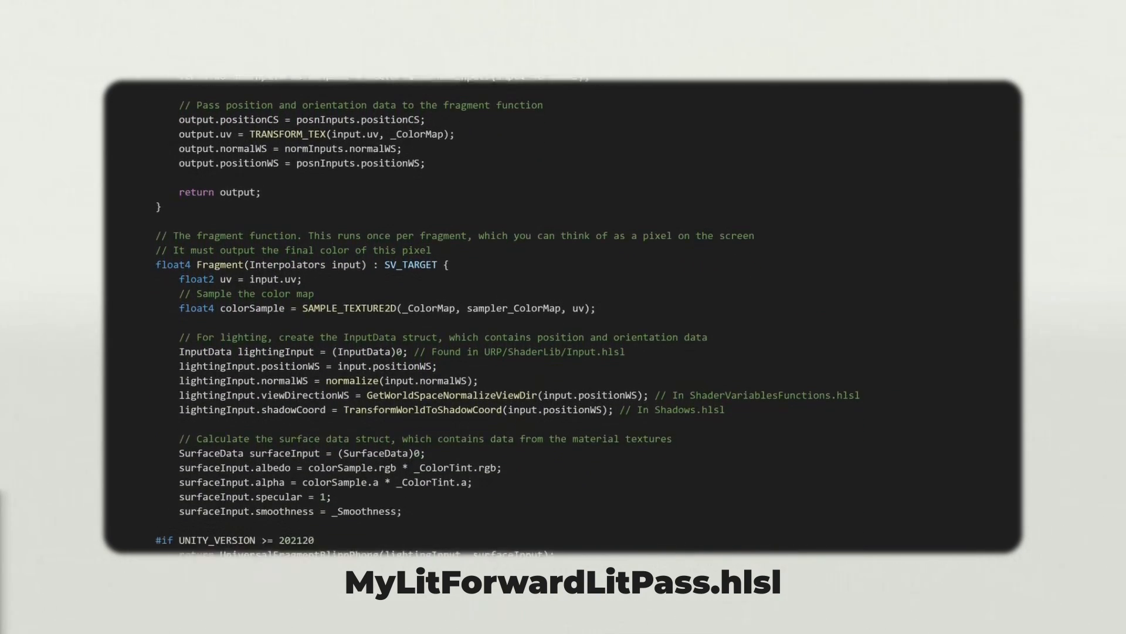
{"action": "scroll", "scroll_direction": "down", "scroll_amount": 3}
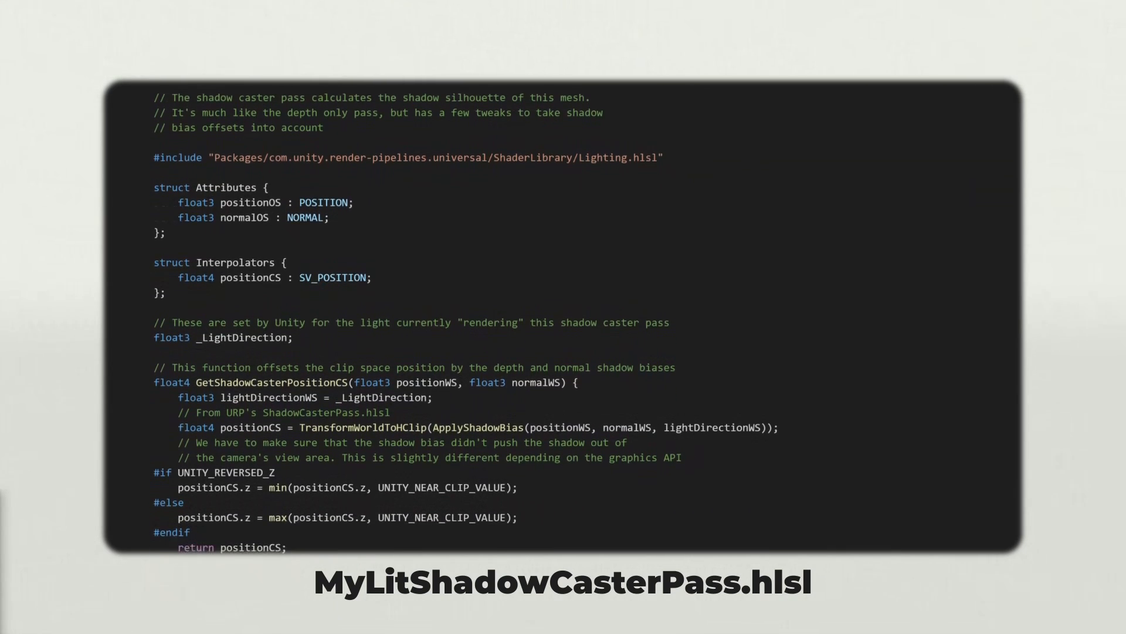
{"action": "scroll", "scroll_direction": "down", "scroll_amount": 3}
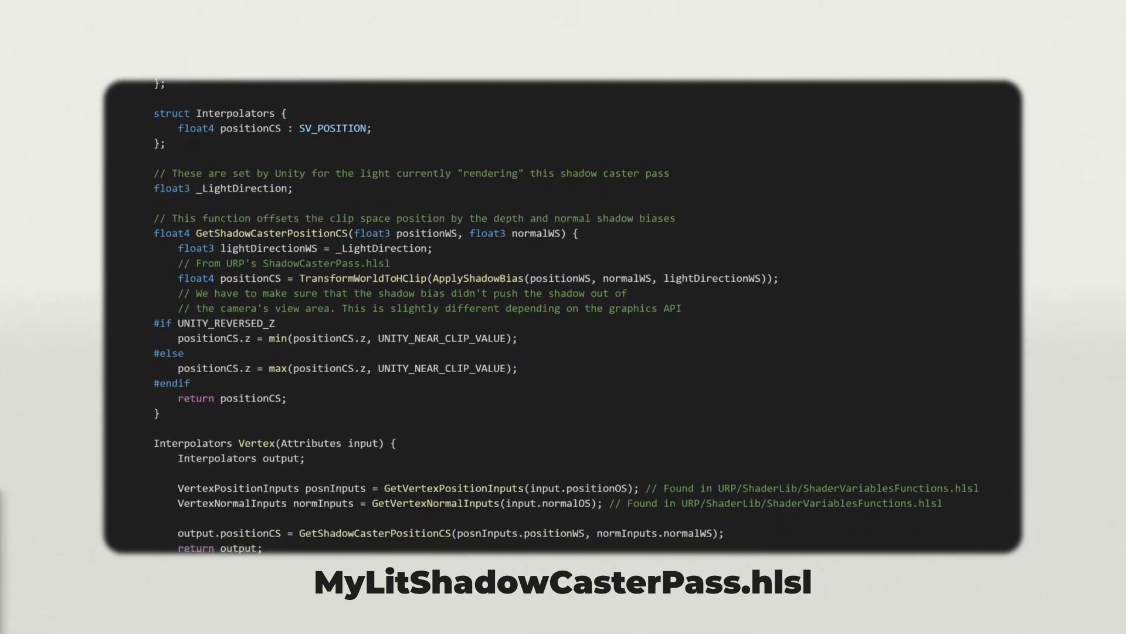
{"action": "scroll", "scroll_direction": "down", "scroll_amount": 3}
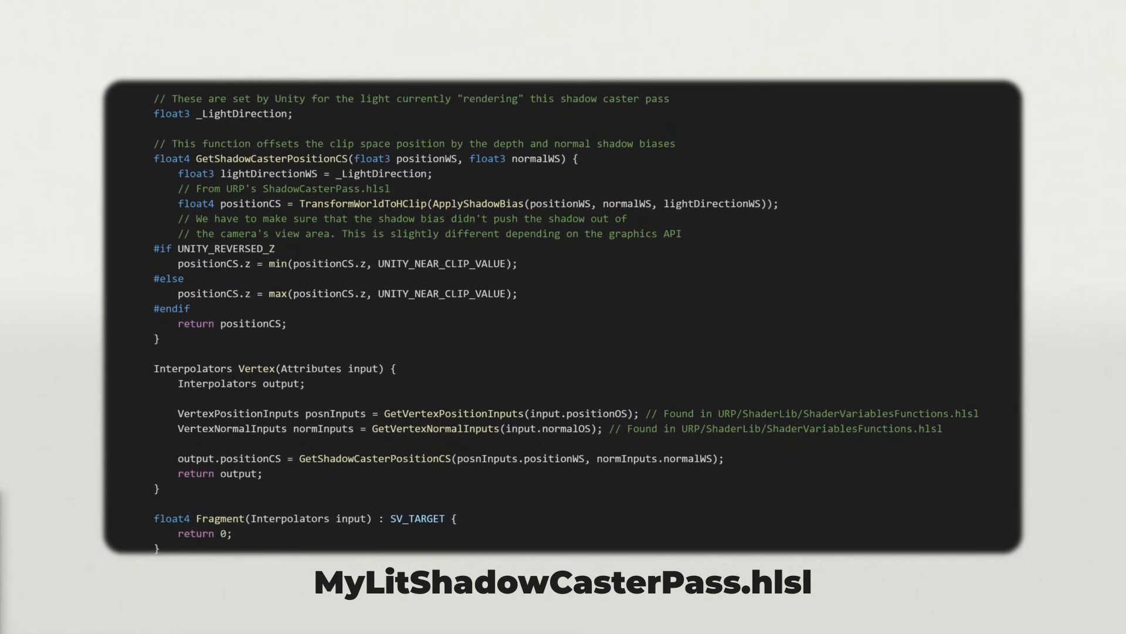